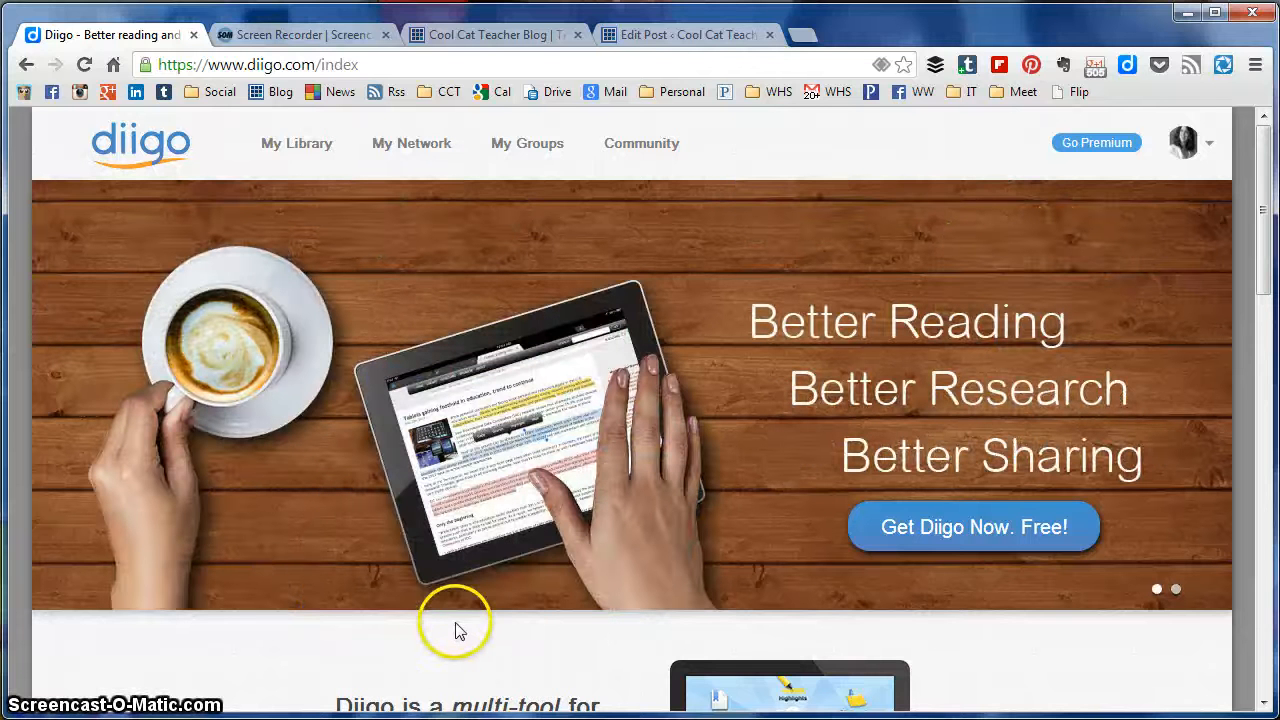
{"action": "mouse_move", "coordinate": [880, 435]}
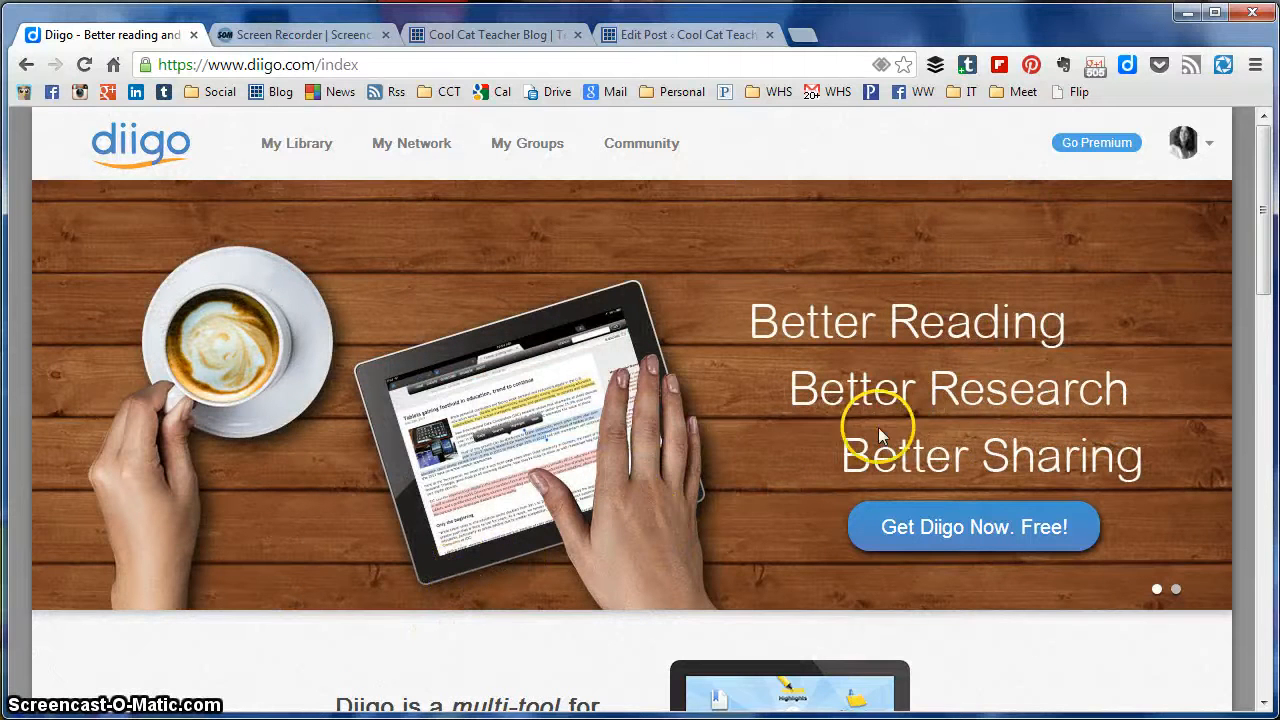
{"action": "mouse_move", "coordinate": [297, 143]}
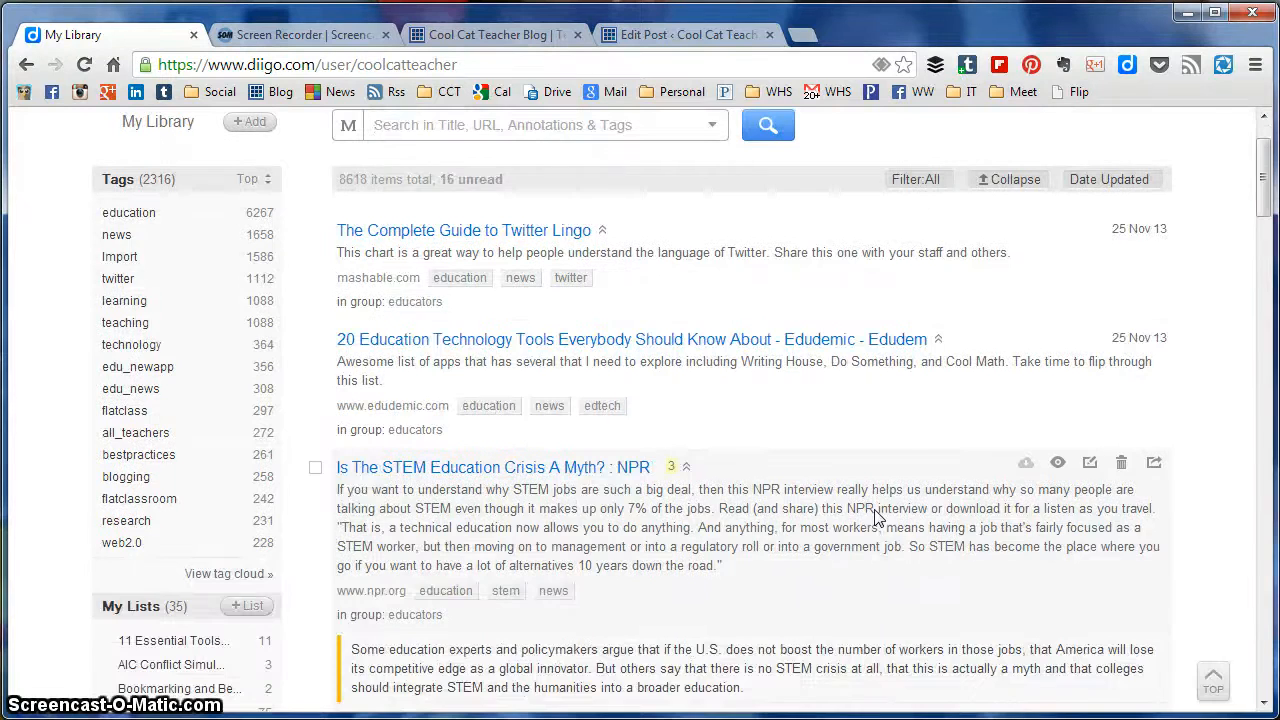
Scroll through the saved education bookmarks in the Diigo library
{"action": "scroll", "scroll_direction": "down", "scroll_amount": 3}
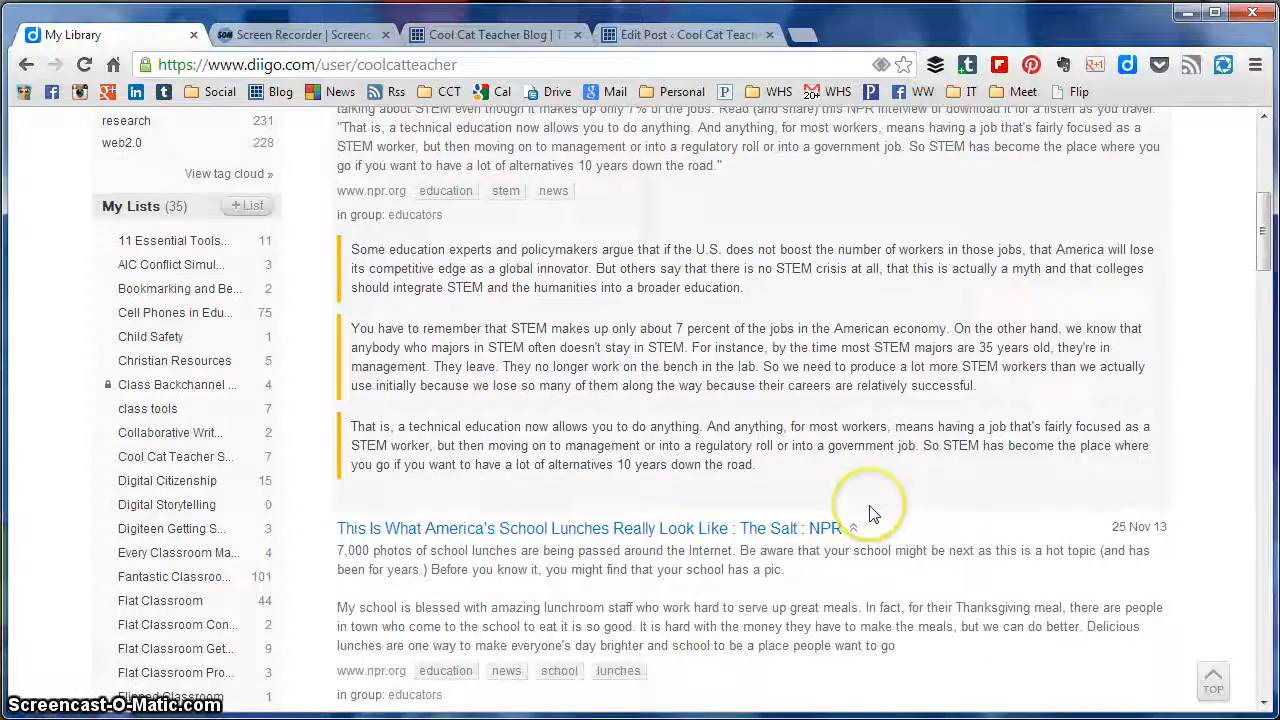
Go from the account menu's Tools page to Auto blog post under Web Services
{"action": "left_click", "coordinate": [1133, 131]}
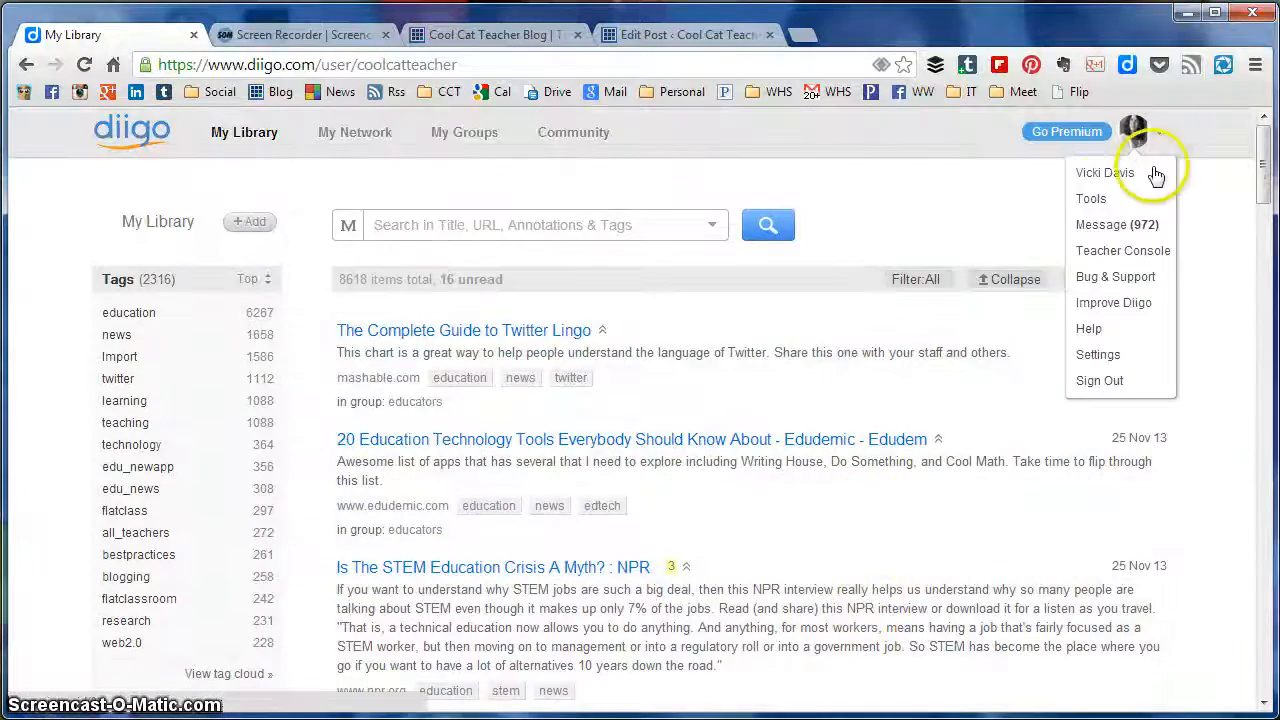
{"action": "left_click", "coordinate": [1090, 198]}
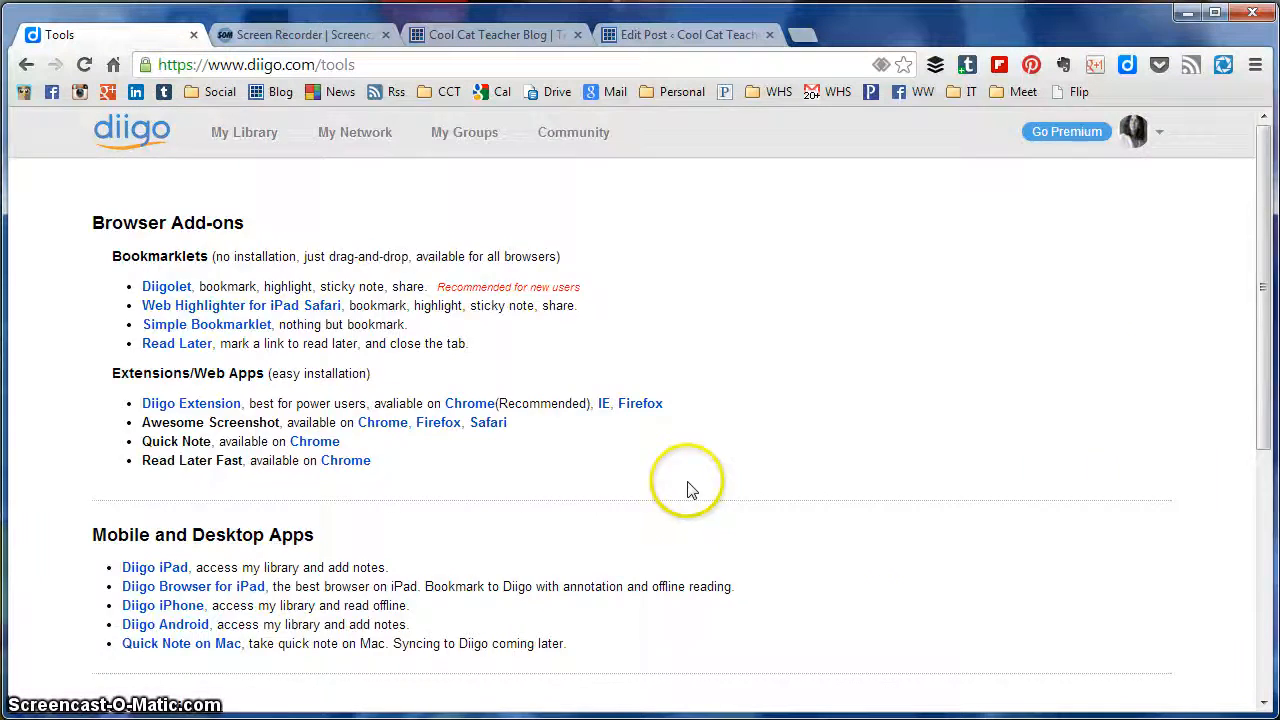
{"action": "scroll", "scroll_direction": "down", "scroll_amount": 3}
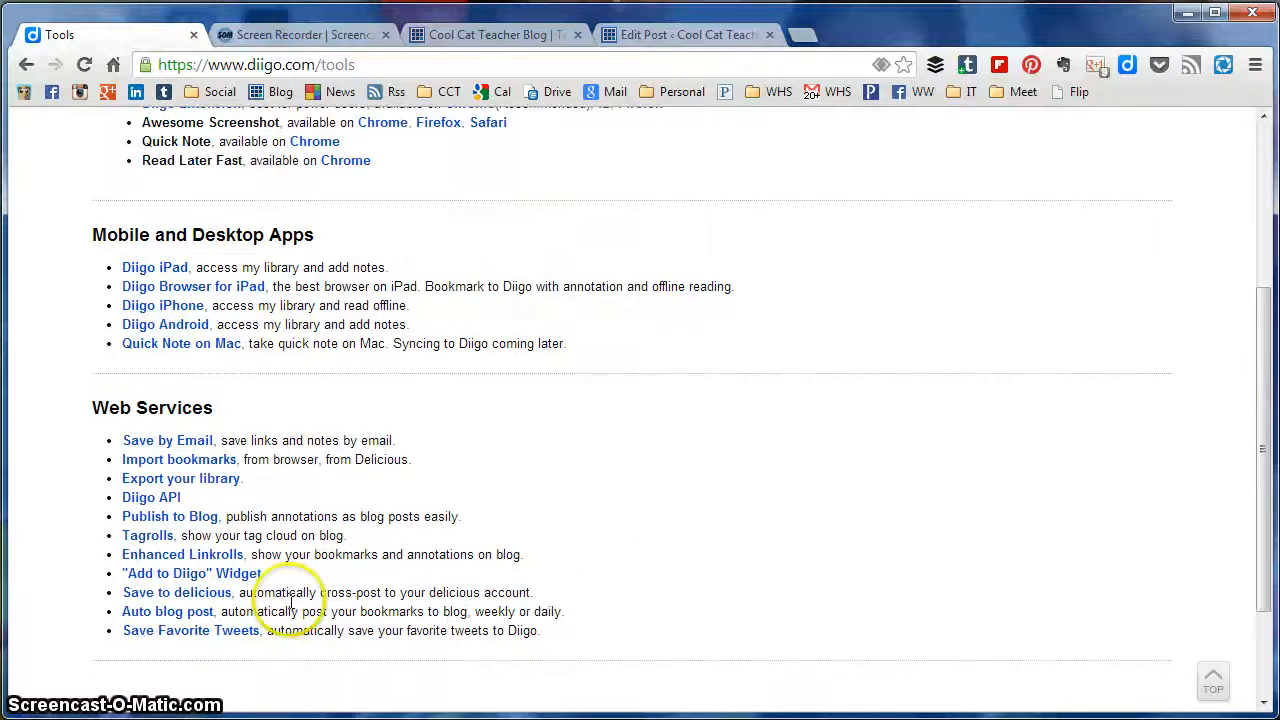
{"action": "left_click", "coordinate": [167, 611]}
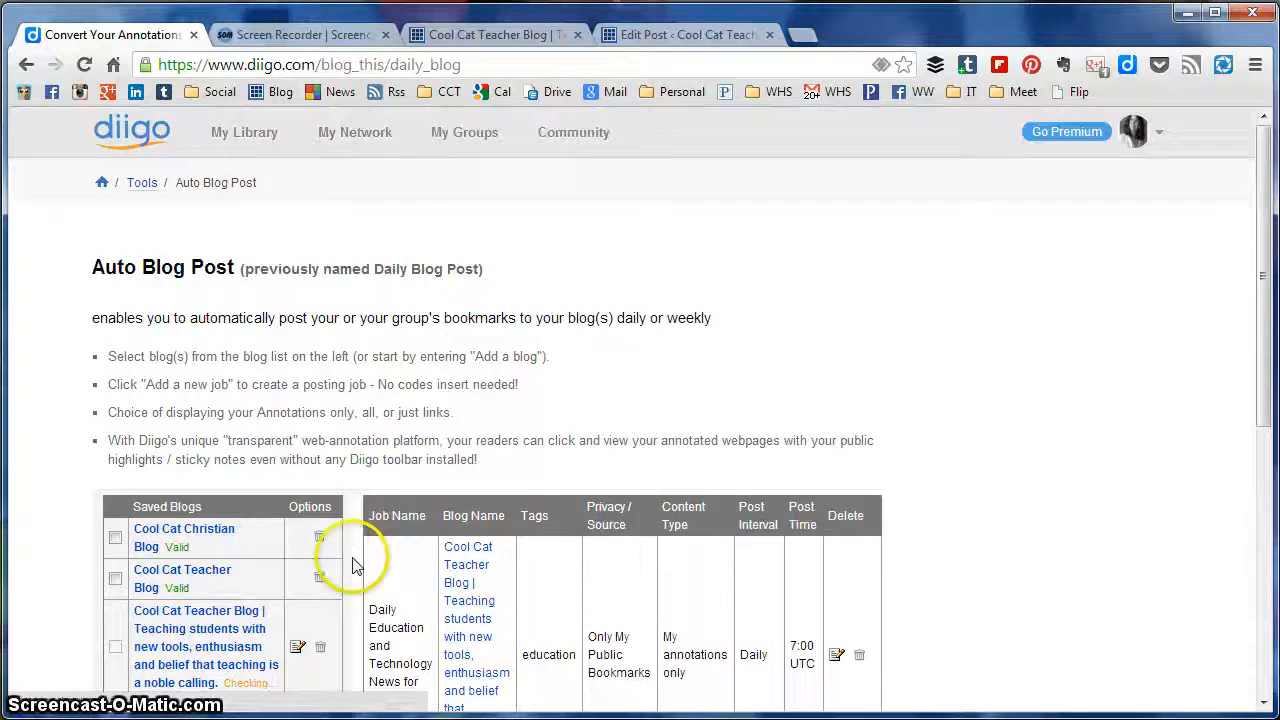
{"action": "scroll", "scroll_direction": "down", "scroll_amount": 3}
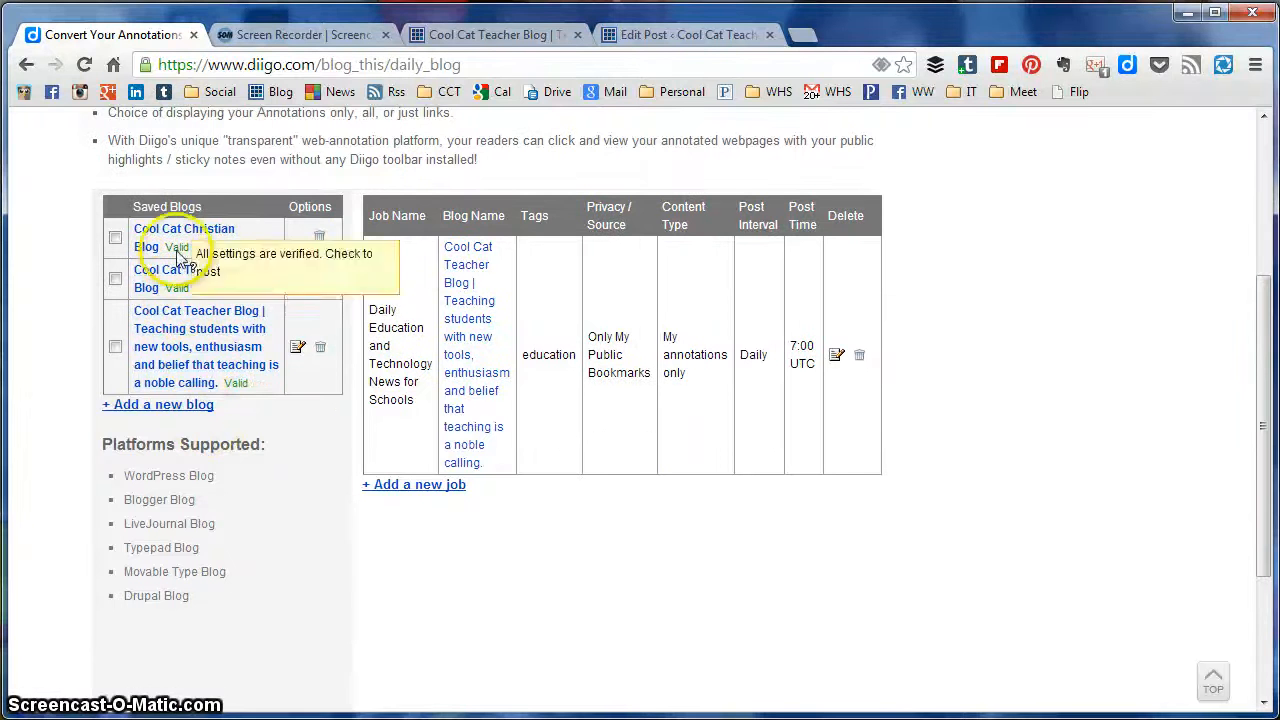
{"action": "left_click", "coordinate": [158, 404]}
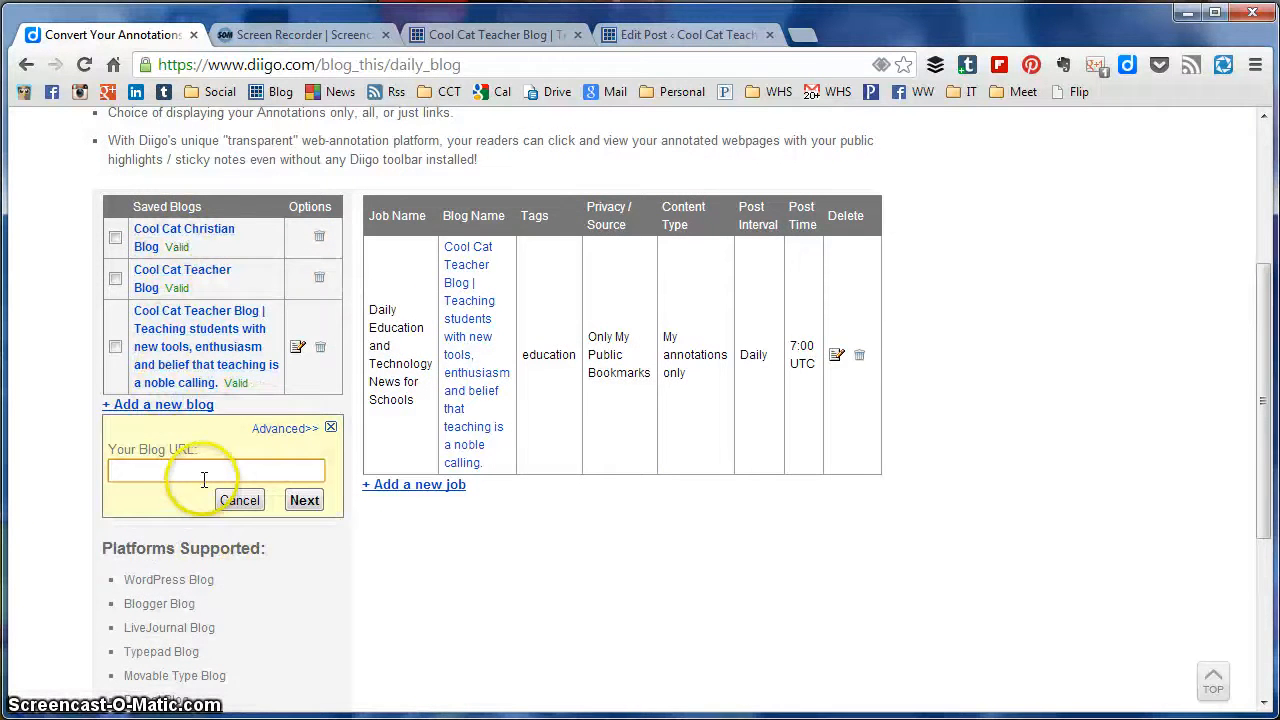
{"action": "mouse_move", "coordinate": [253, 440]}
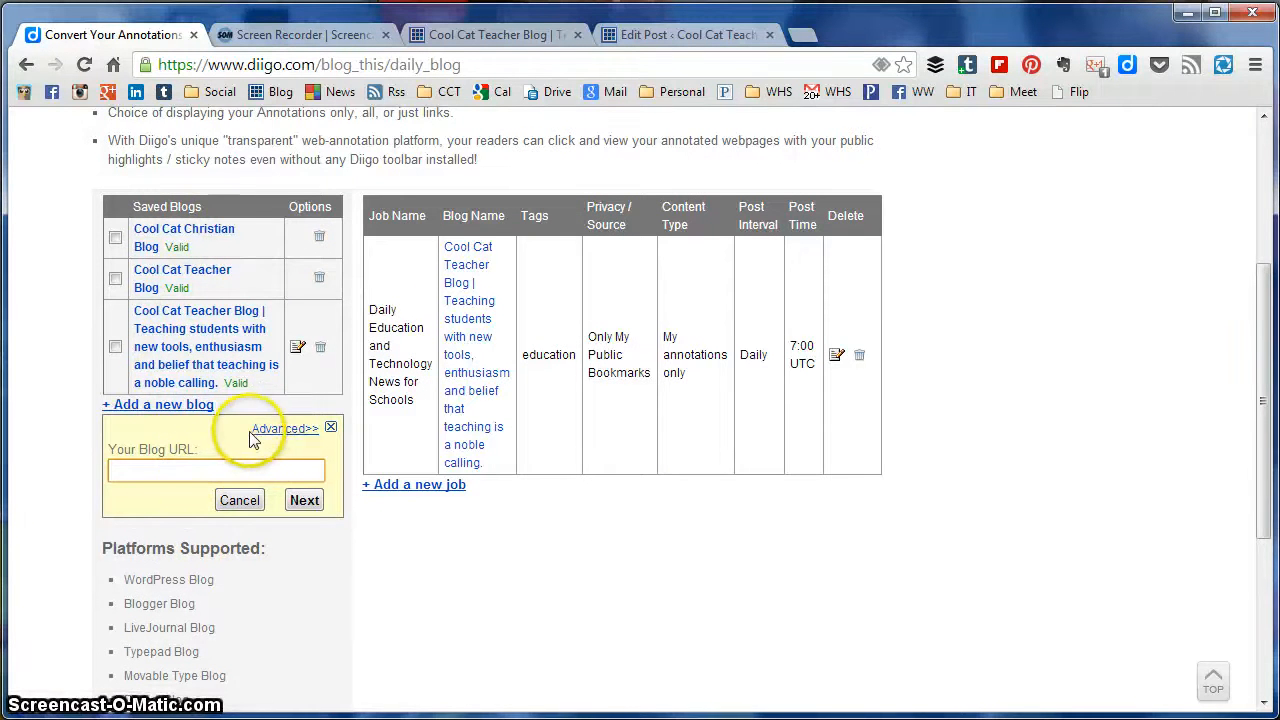
{"action": "left_click", "coordinate": [284, 428]}
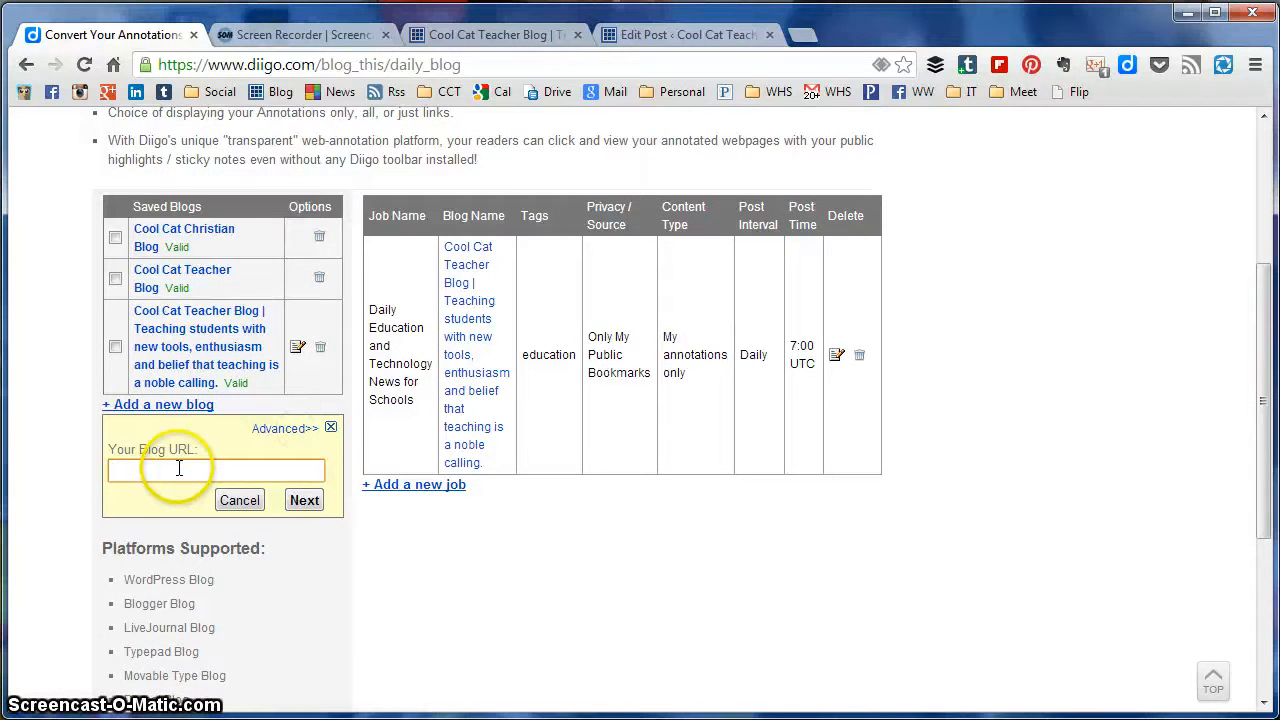
{"action": "type", "text": "http://www.c"}
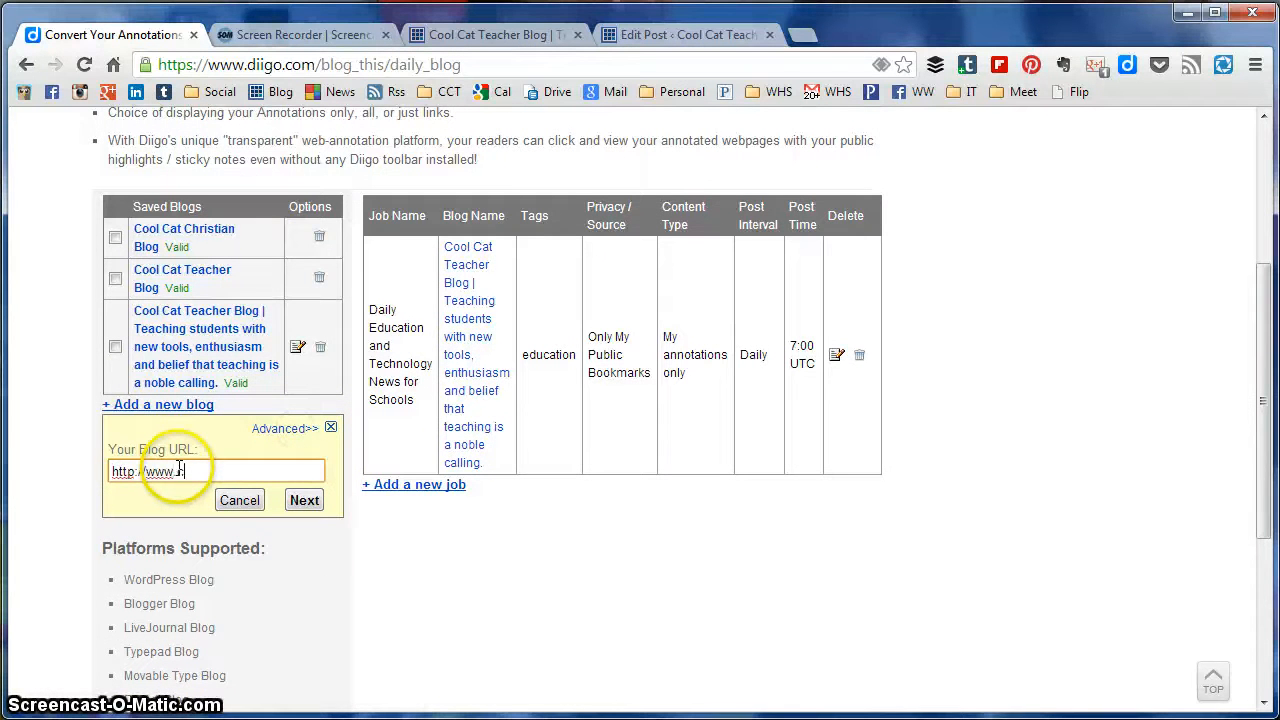
{"action": "type", "text": "coolcatteacher.com"}
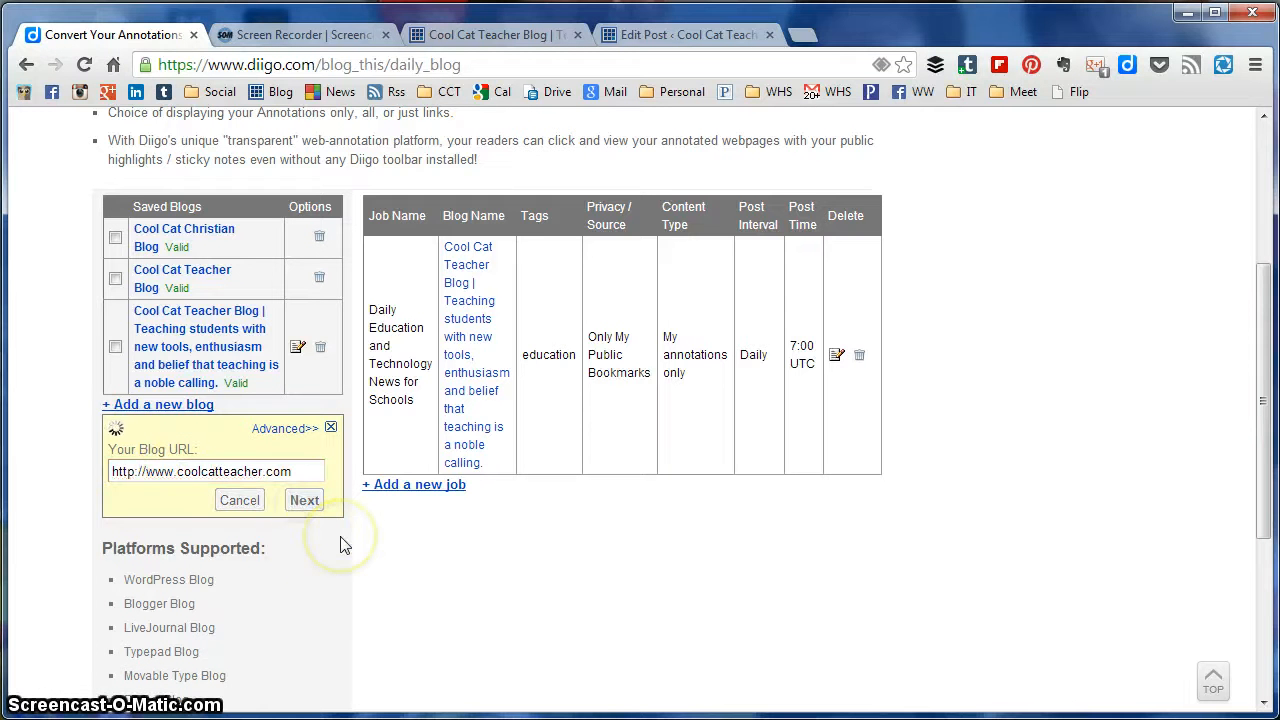
{"action": "left_click", "coordinate": [304, 500]}
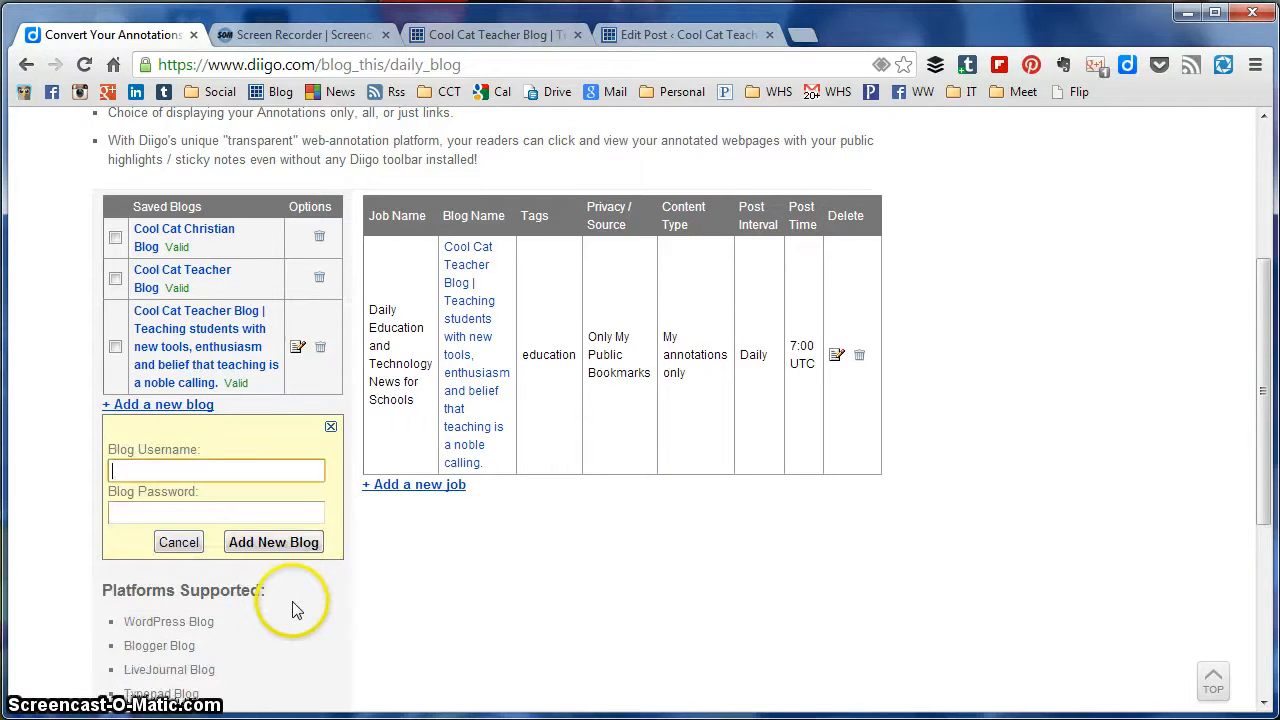
{"action": "mouse_move", "coordinate": [320, 437]}
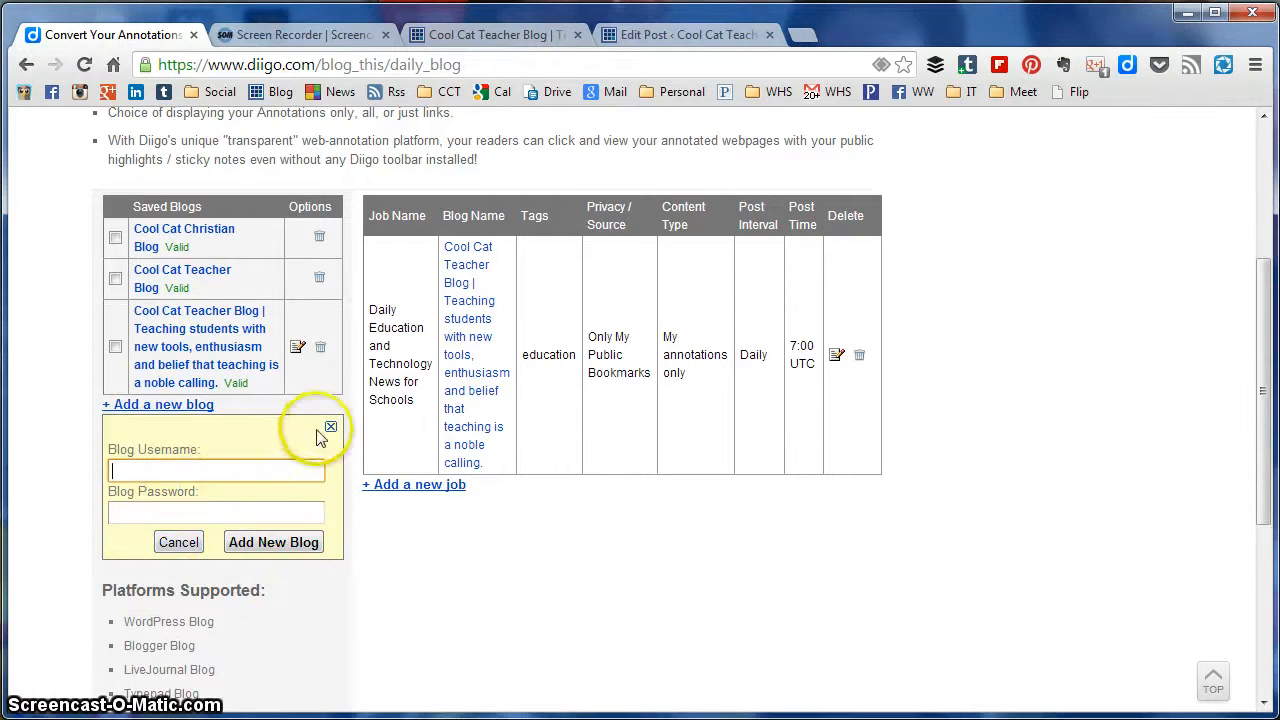
Cancel the new blog, select the existing Cool Cat Teacher Blog, and post as draft
{"action": "left_click", "coordinate": [331, 427]}
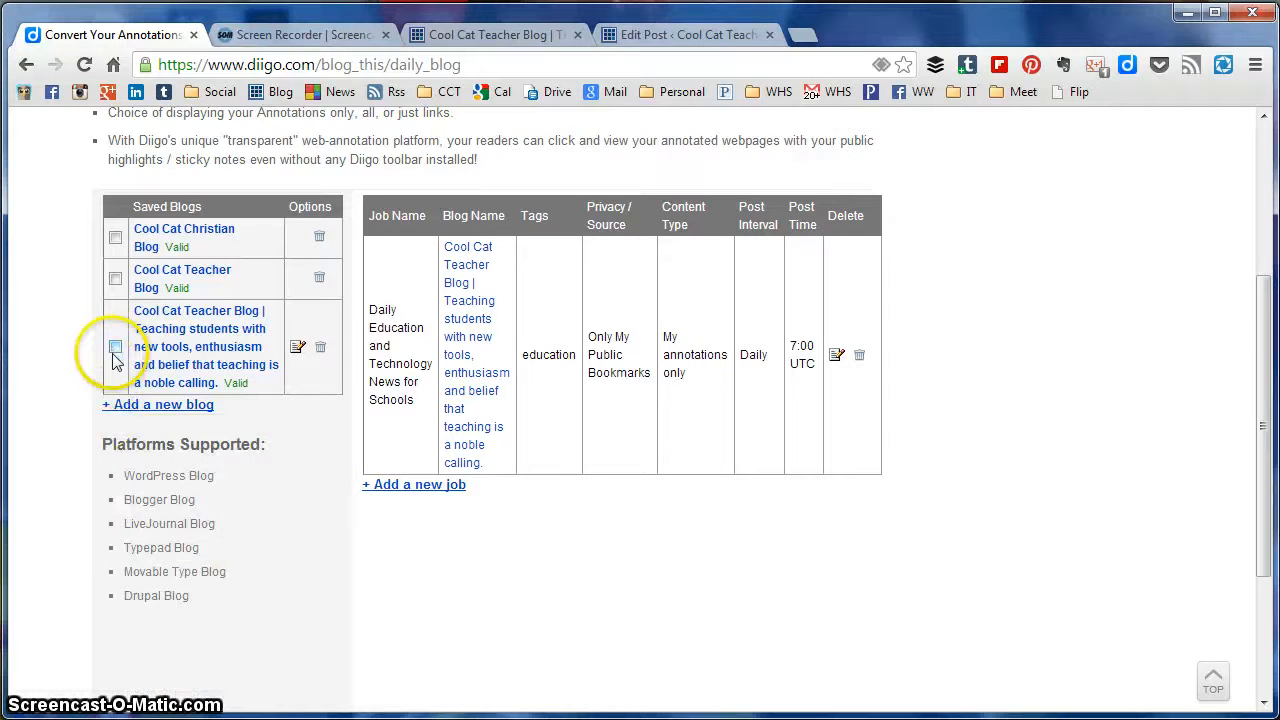
{"action": "left_click", "coordinate": [115, 346]}
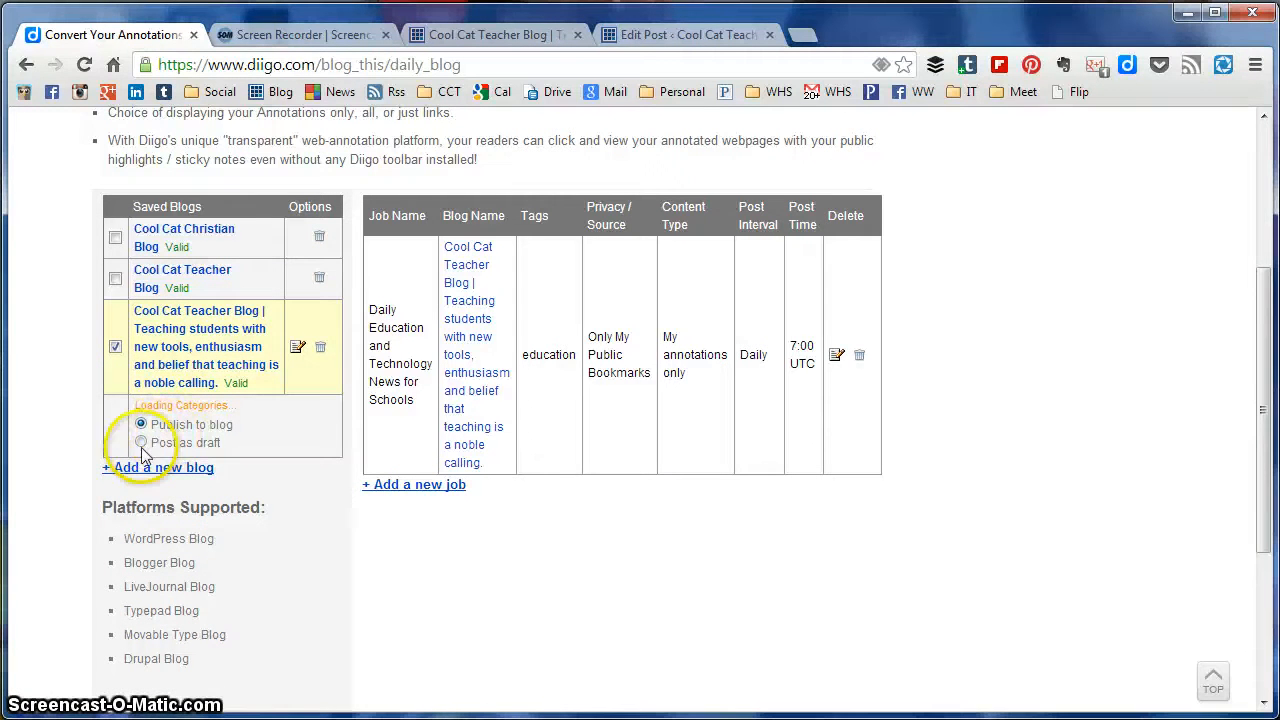
{"action": "left_click", "coordinate": [141, 443]}
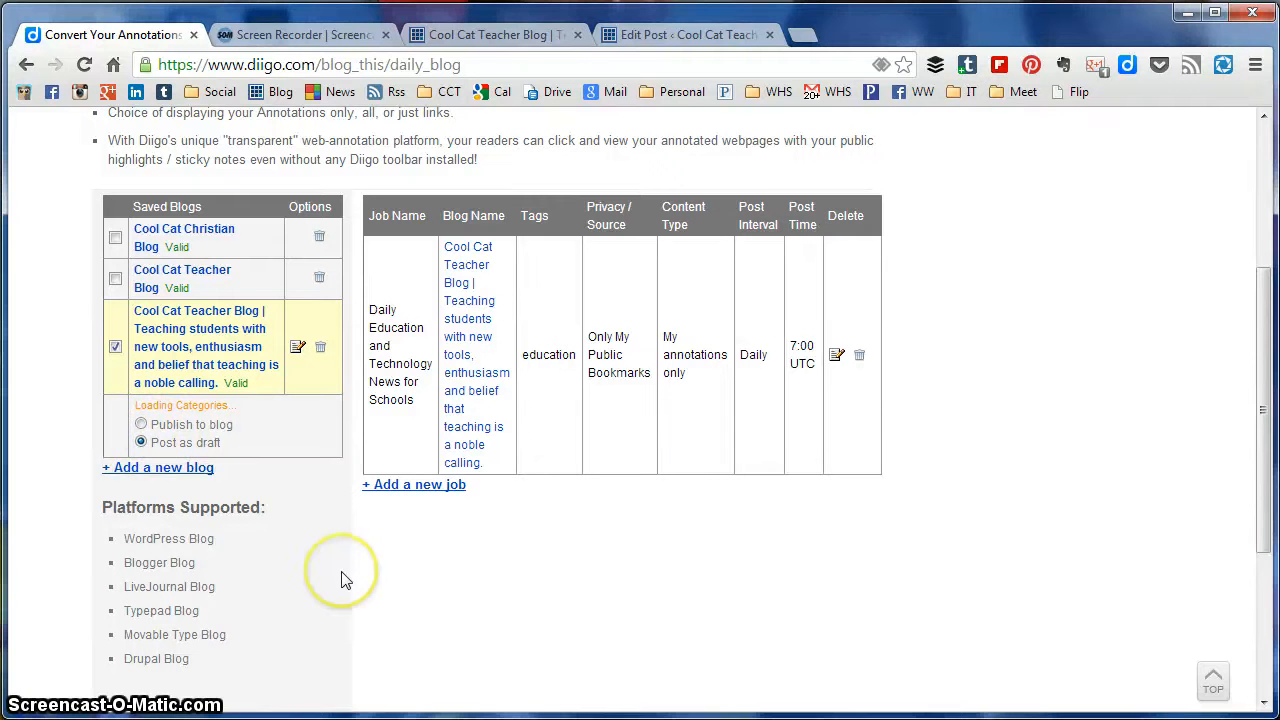
Draft a new posting job titled 'Daily Educ... Technology News' with tag 'educa'
{"action": "left_click", "coordinate": [413, 484]}
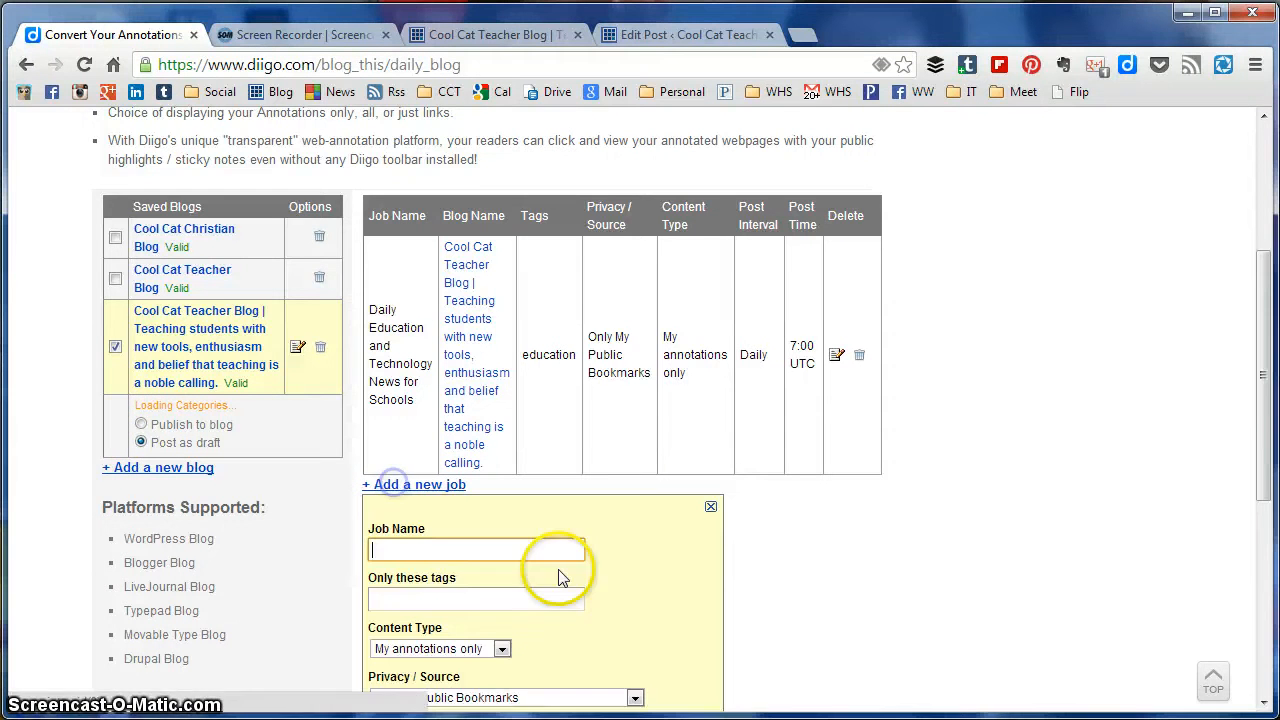
{"action": "scroll", "scroll_direction": "down", "scroll_amount": 3}
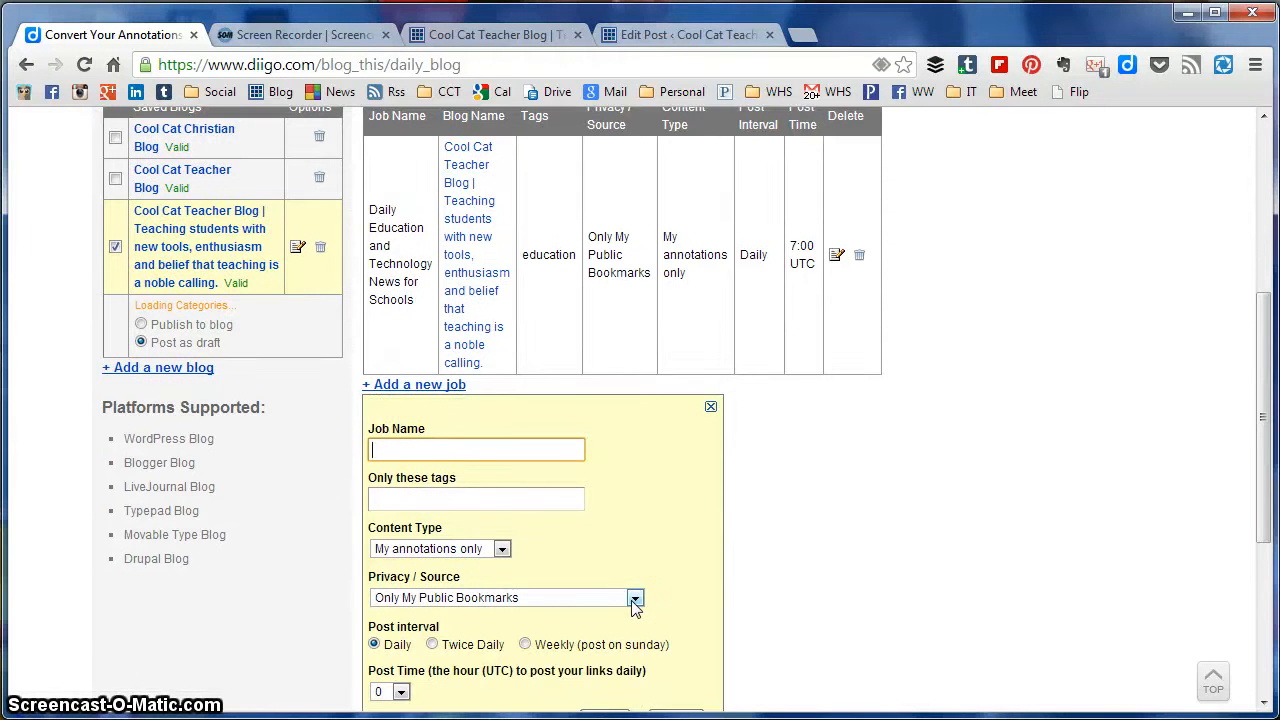
{"action": "type", "text": "Daily"}
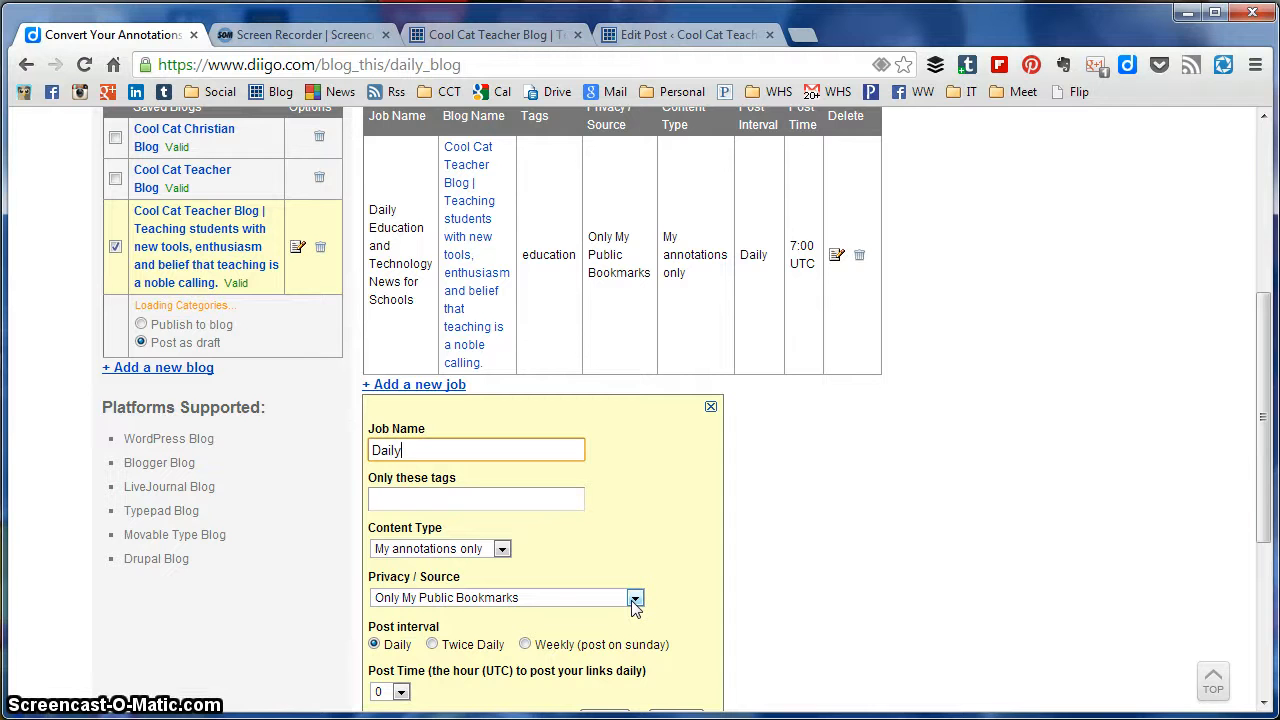
{"action": "type", "text": "Education and"}
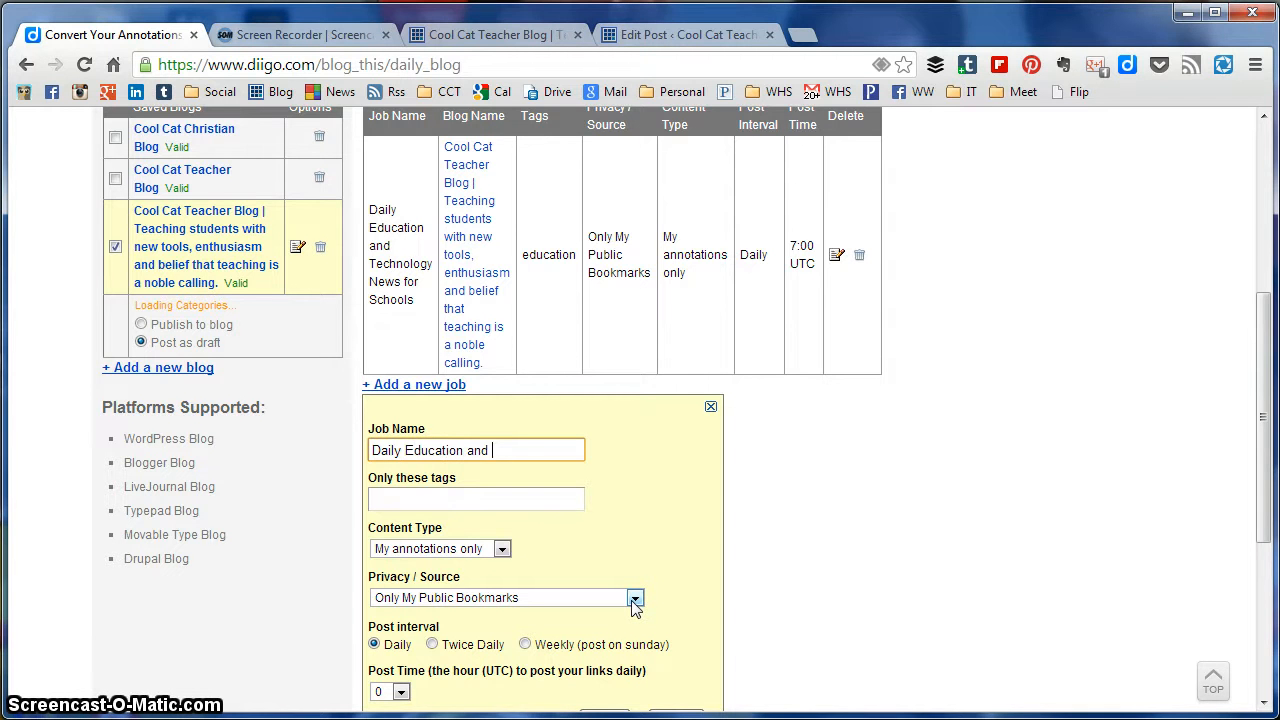
{"action": "type", "text": "Technology News for Schools"}
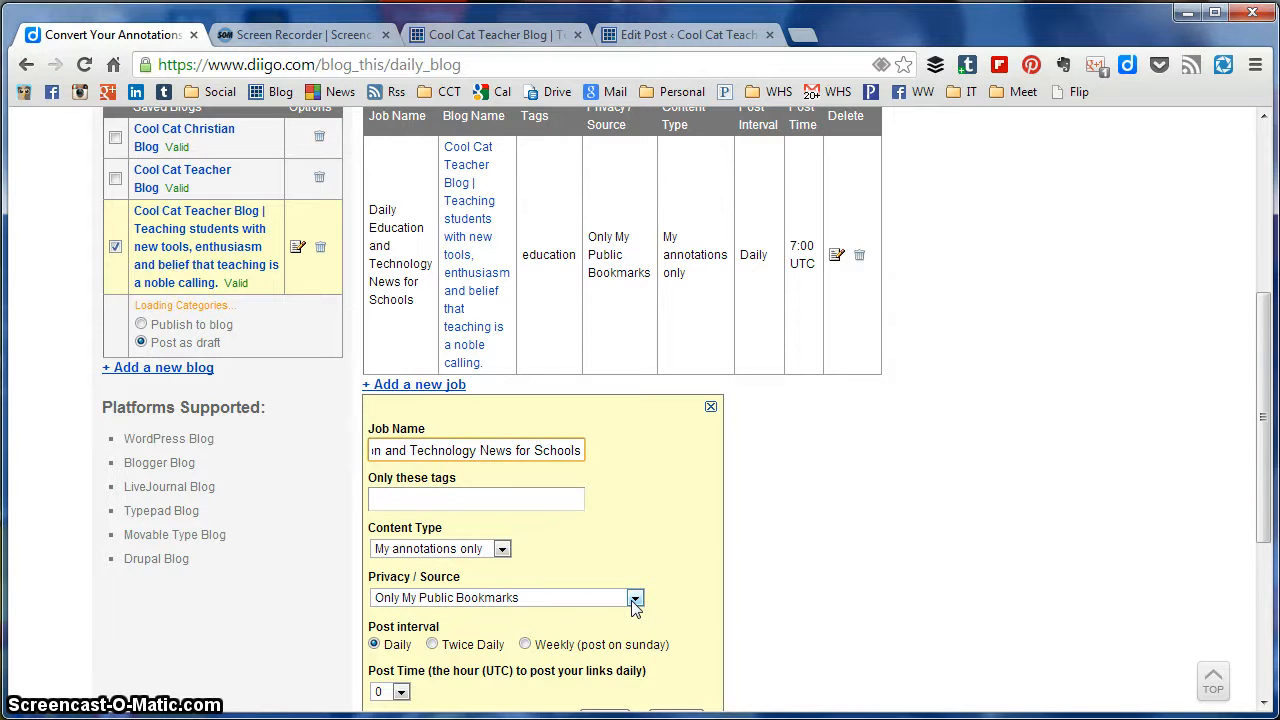
{"action": "type", "text": "education"}
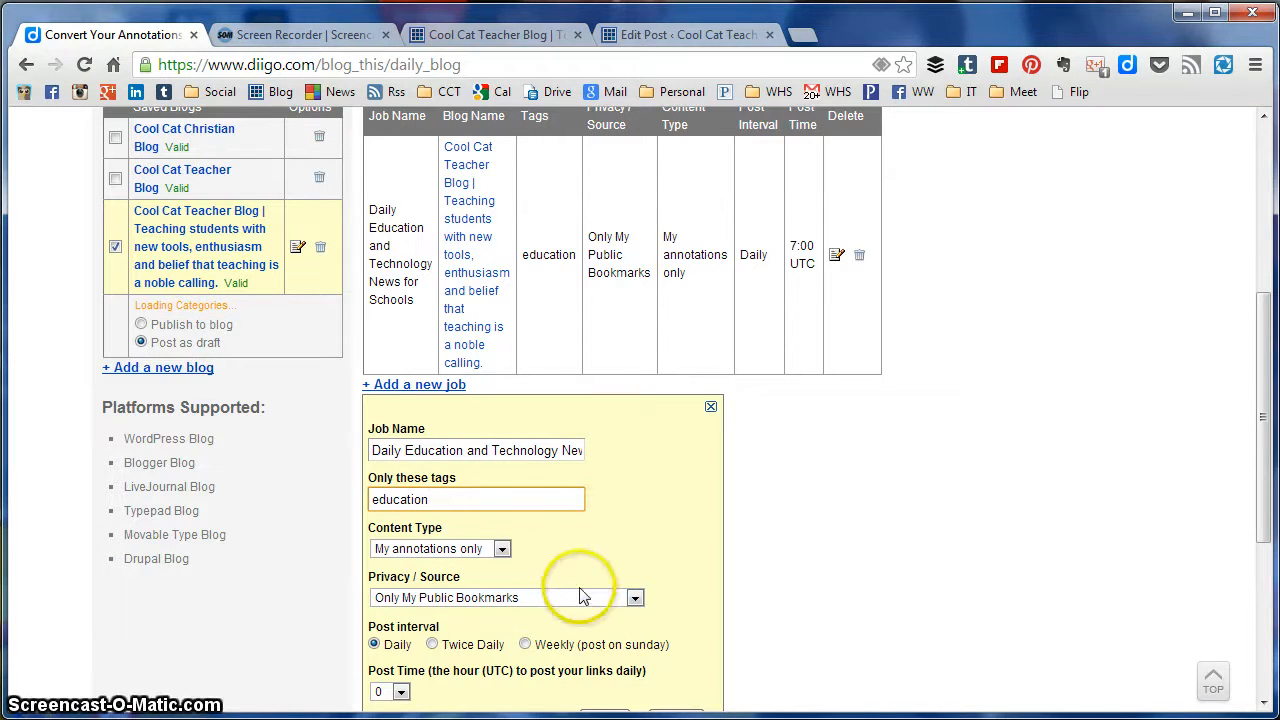
Choose the daily post hour, then cancel the job without saving
{"action": "scroll", "scroll_direction": "down", "scroll_amount": 3}
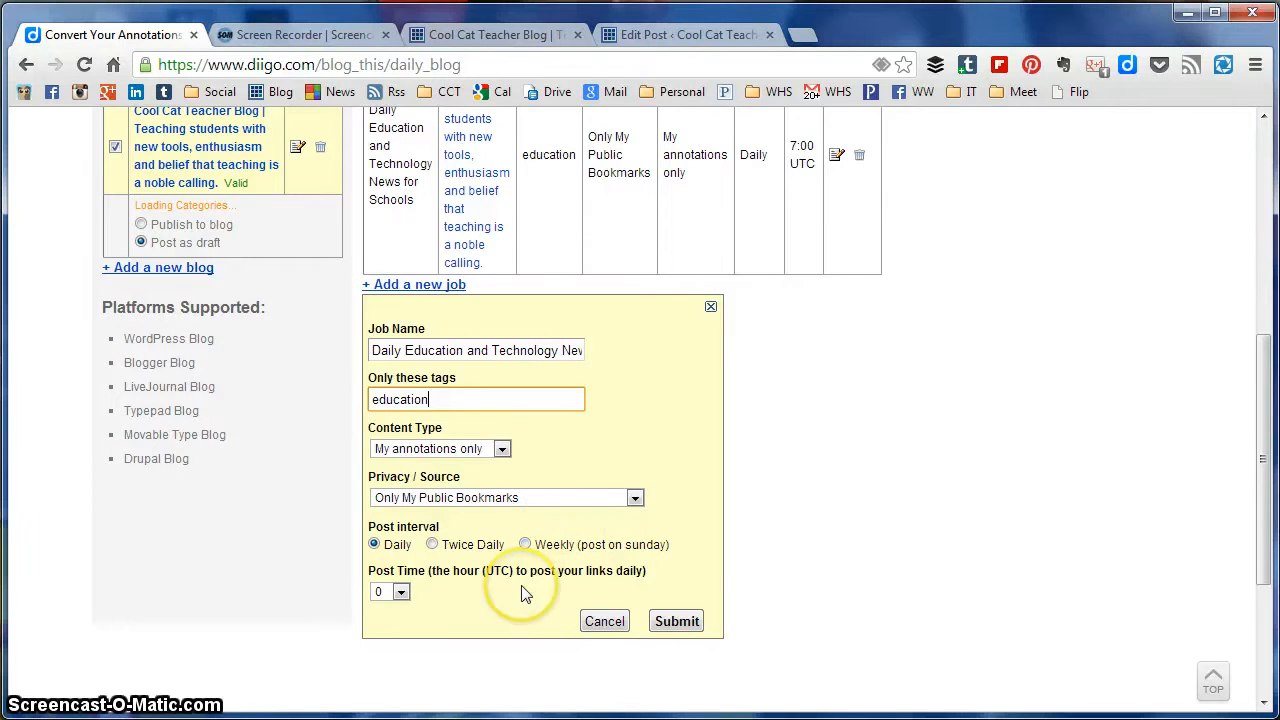
{"action": "mouse_move", "coordinate": [395, 595]}
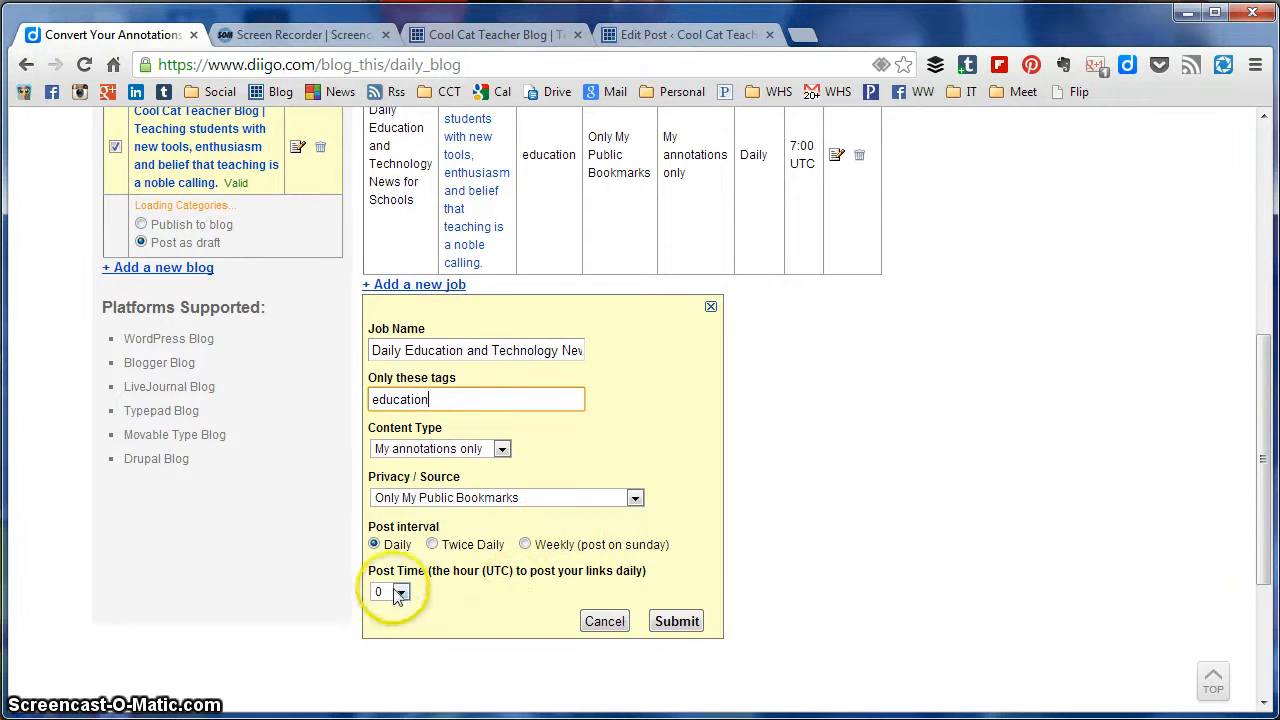
{"action": "left_click", "coordinate": [400, 591]}
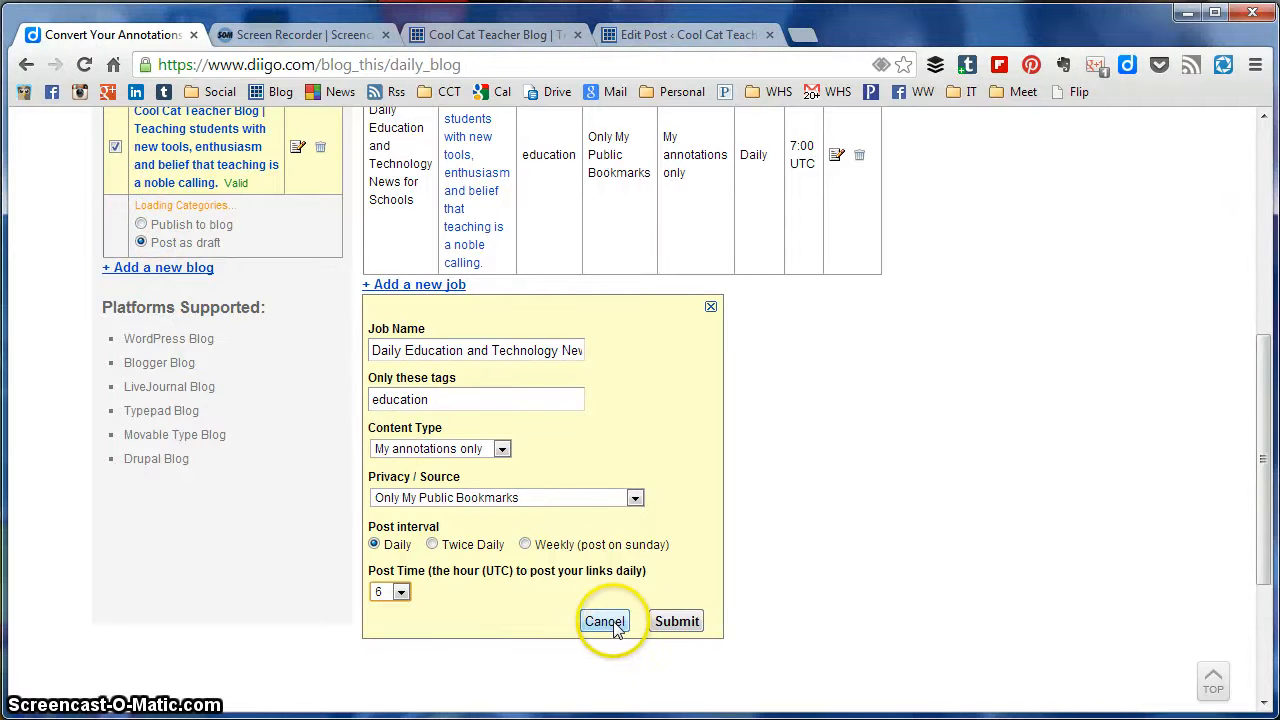
{"action": "left_click", "coordinate": [604, 621]}
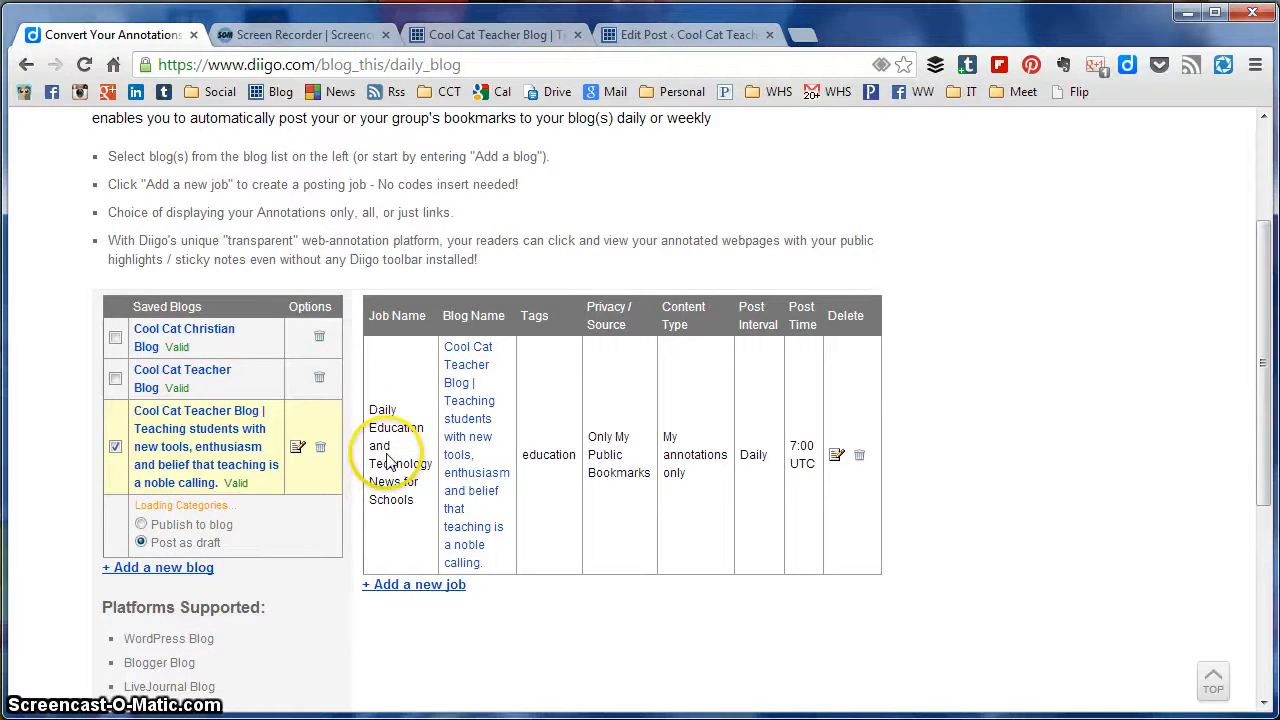
{"action": "left_click", "coordinate": [836, 454]}
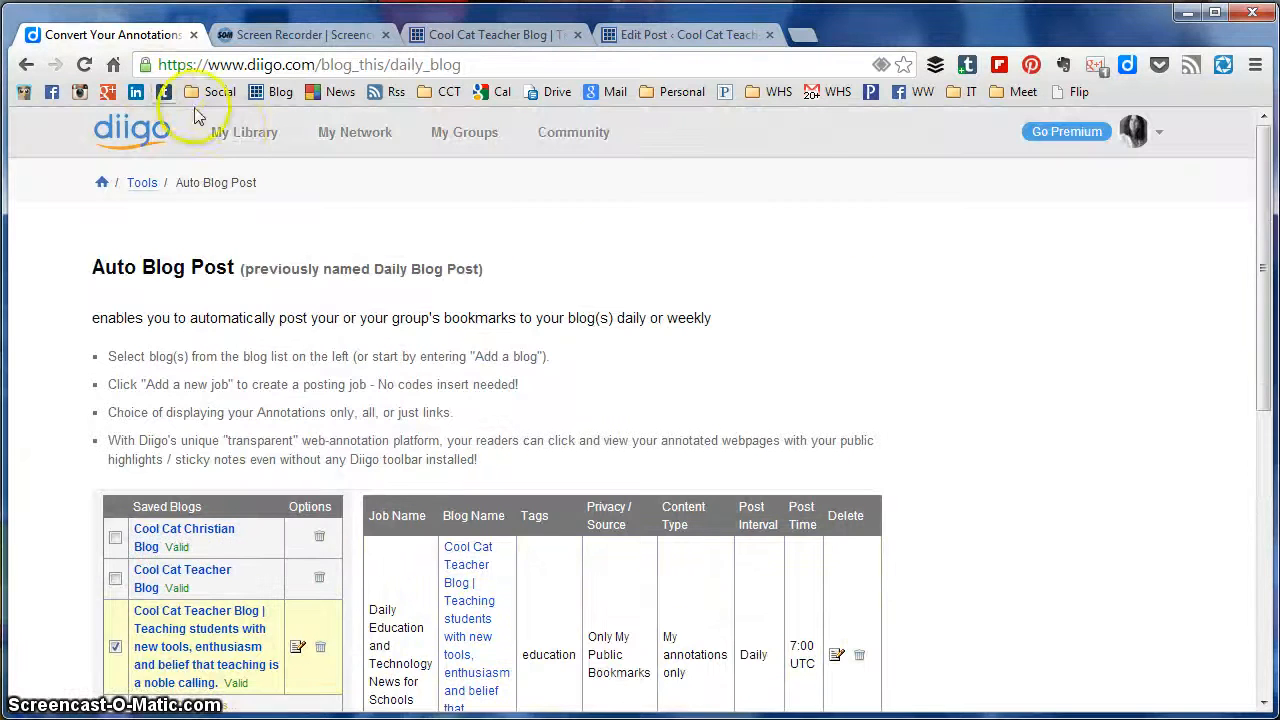
Browse the education bookmarks in My Library, then switch to the Cool Cat Teacher Blog
{"action": "left_click", "coordinate": [244, 132]}
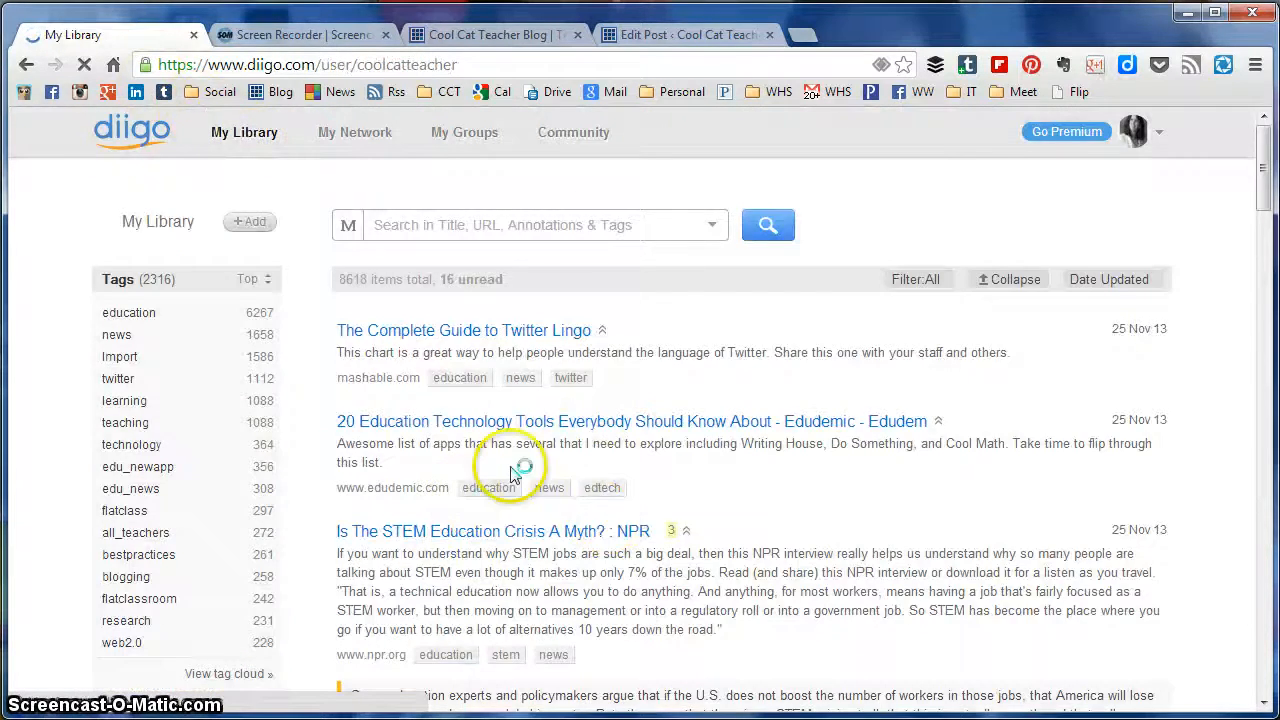
{"action": "scroll", "scroll_direction": "down", "scroll_amount": 3}
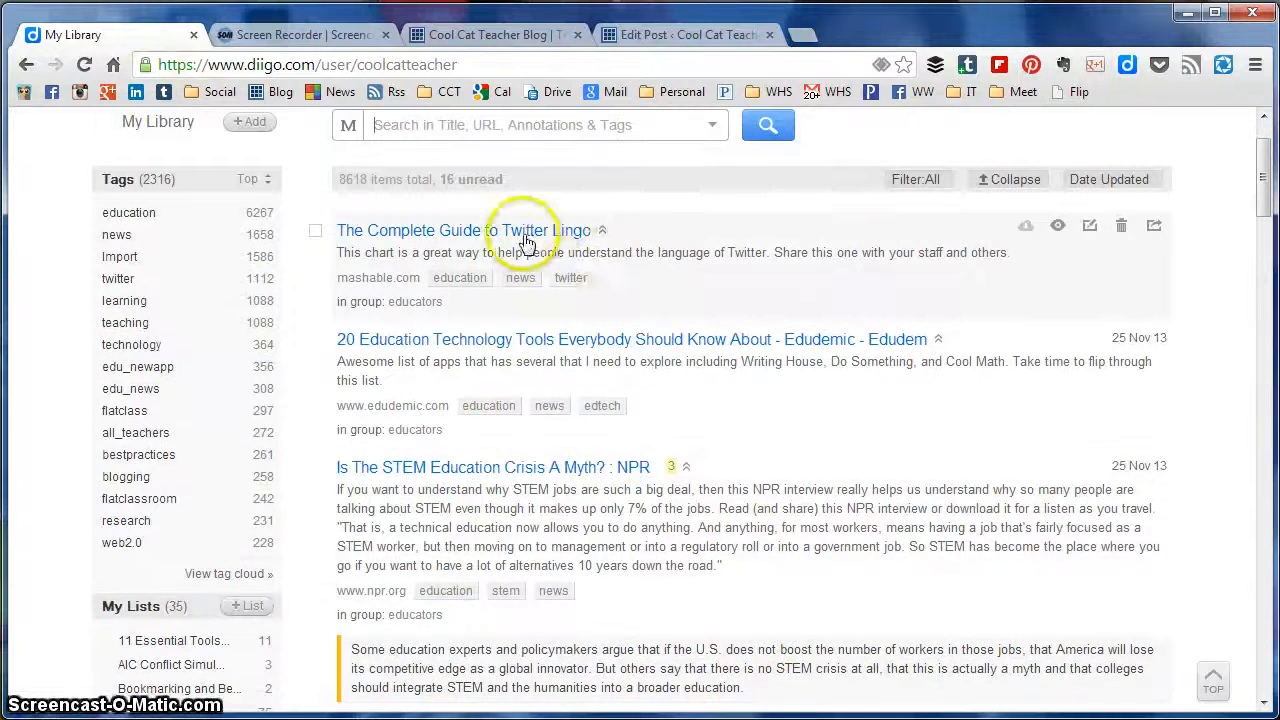
{"action": "scroll", "scroll_direction": "down", "scroll_amount": 3}
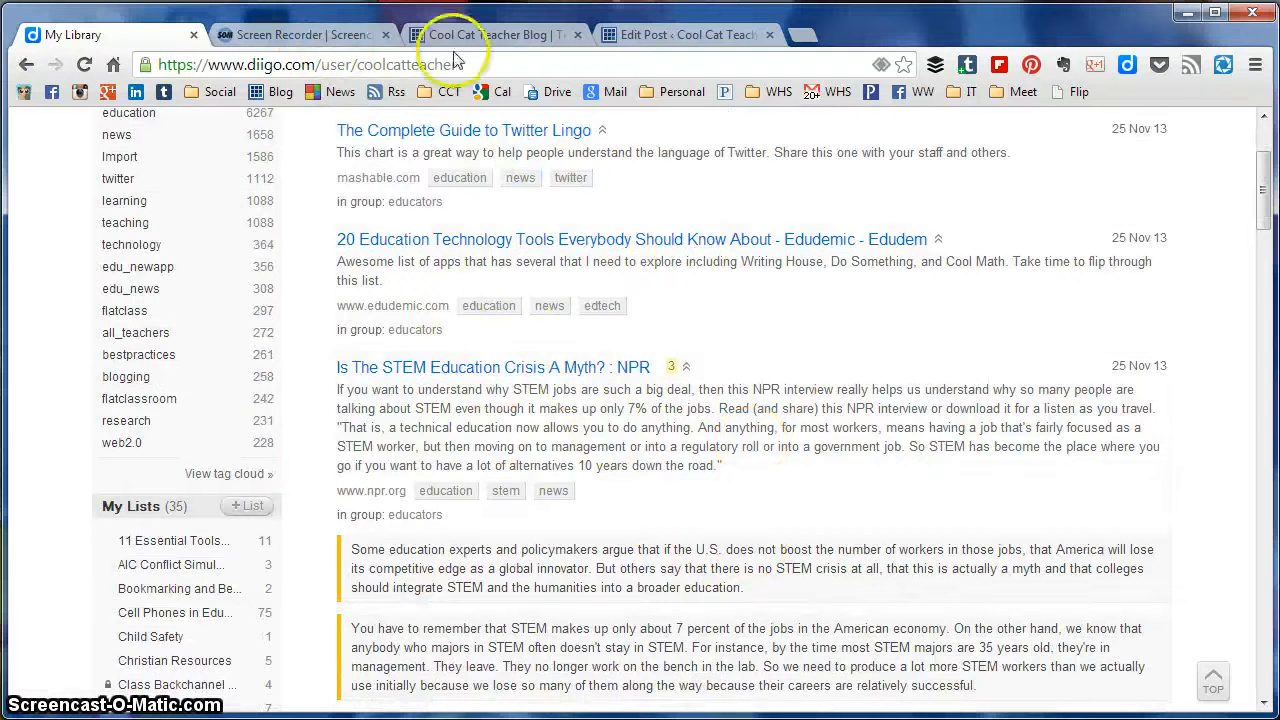
{"action": "left_click", "coordinate": [490, 34]}
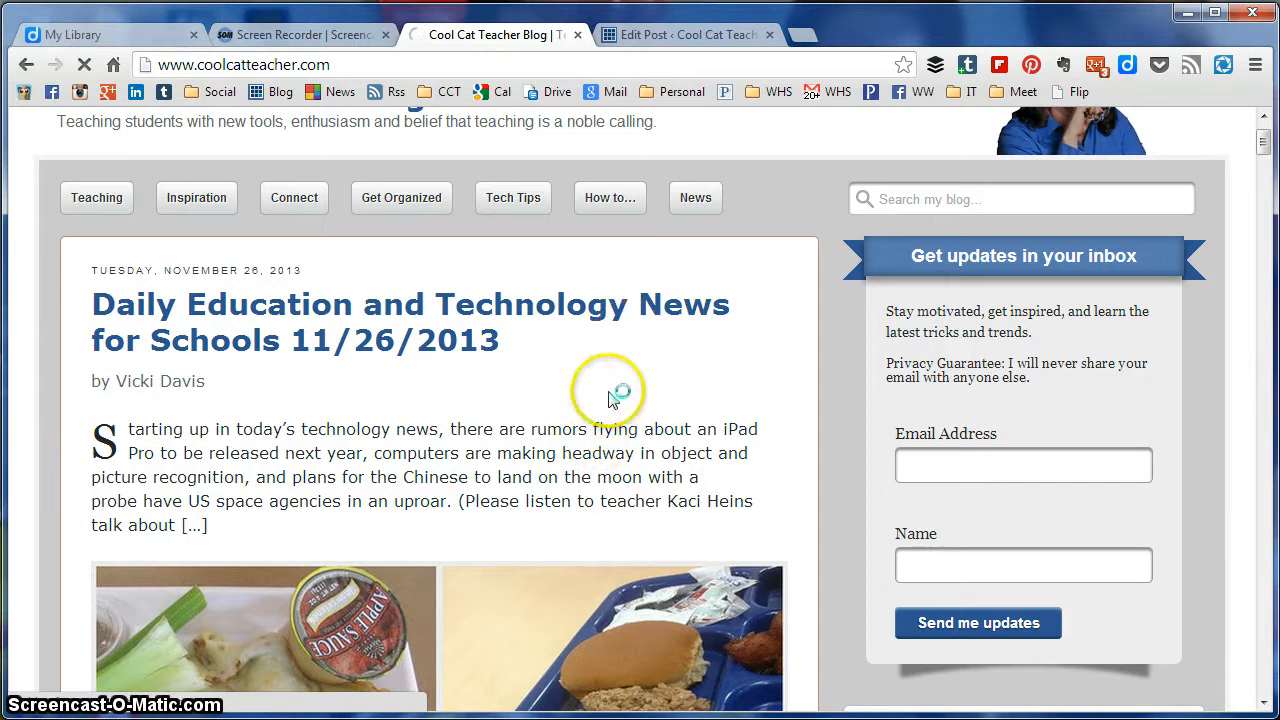
Read the 11/26/2013 Daily Education and Technology News post, then switch to its Edit Post tab
{"action": "left_click", "coordinate": [409, 322]}
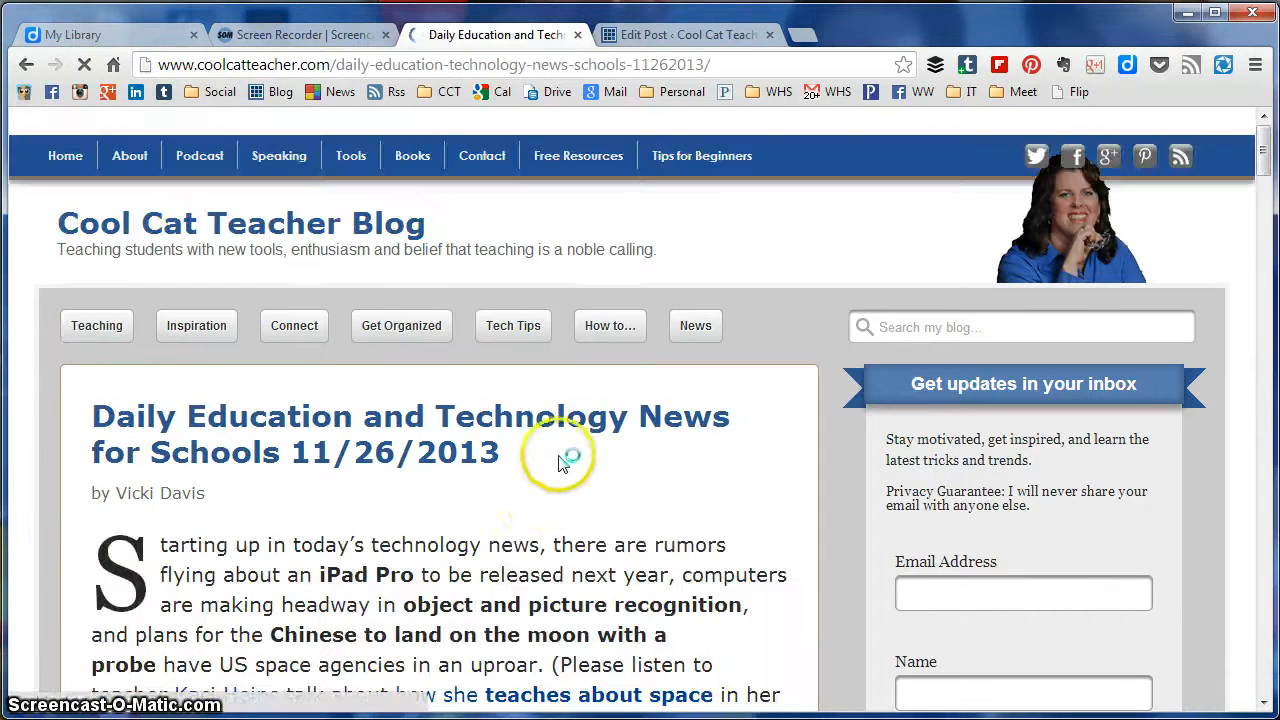
{"action": "scroll", "scroll_direction": "down", "scroll_amount": 3}
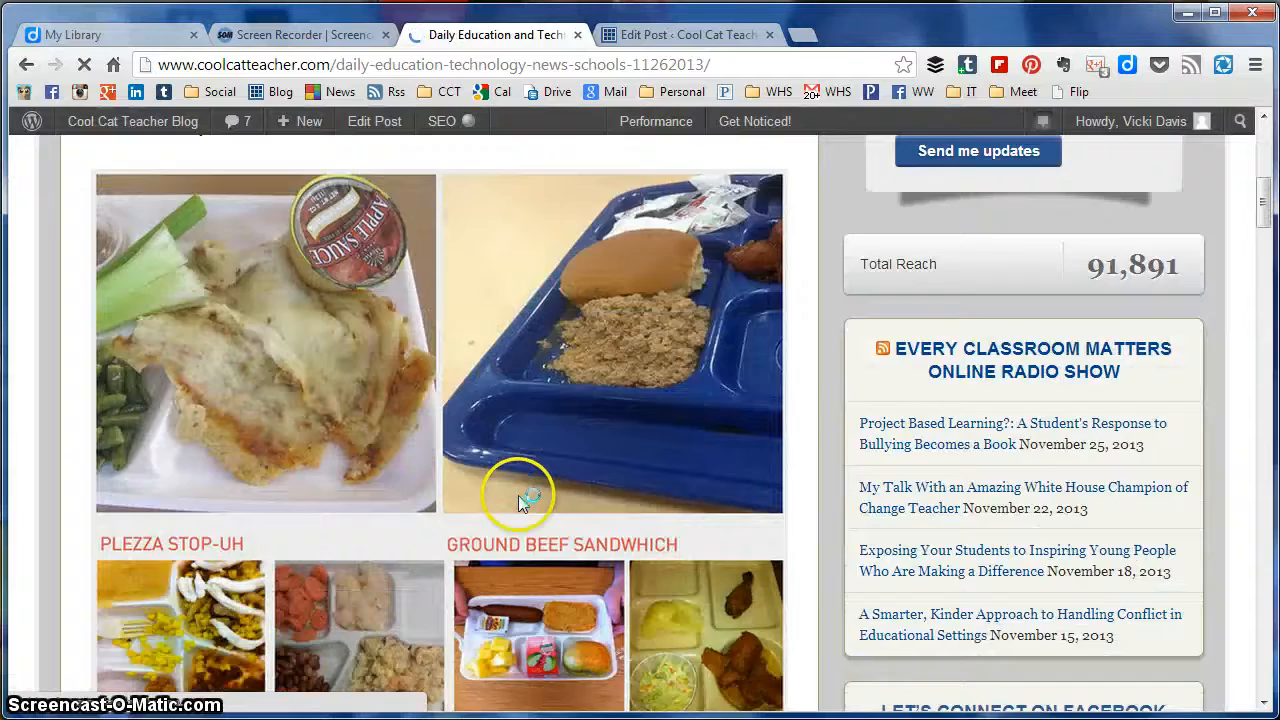
{"action": "scroll", "scroll_direction": "down", "scroll_amount": 3}
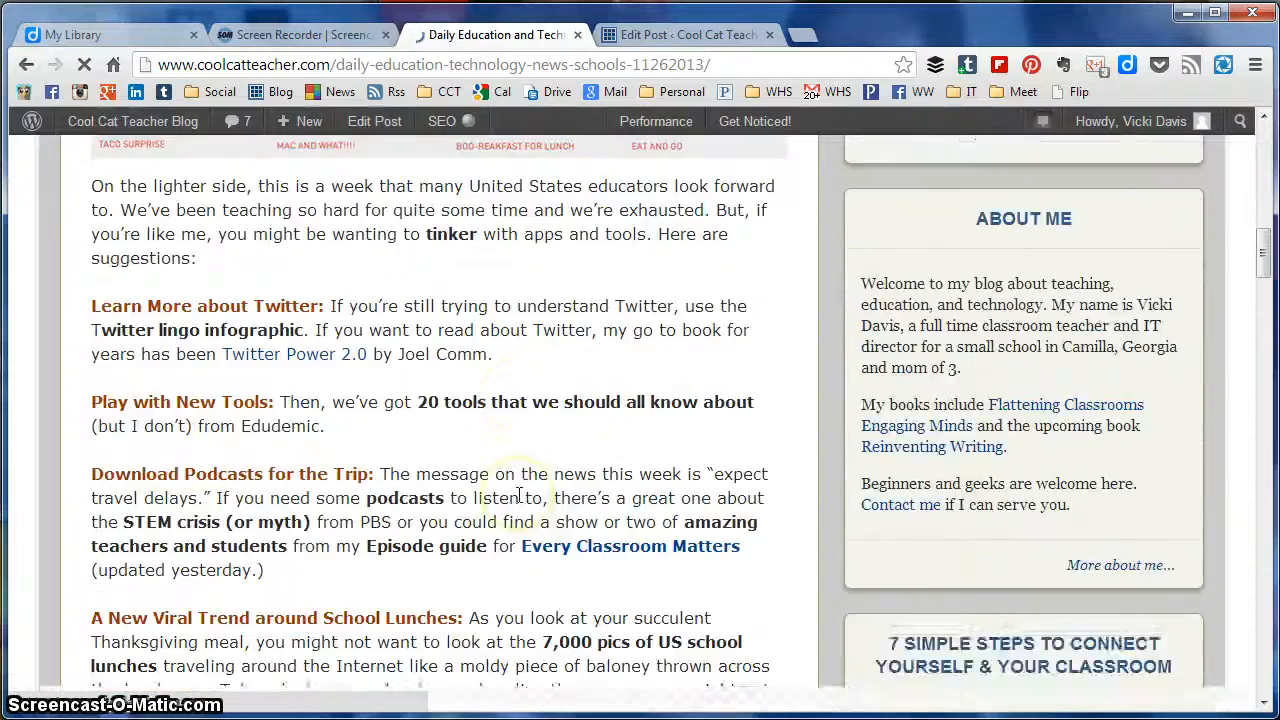
{"action": "scroll", "scroll_direction": "down", "scroll_amount": 3}
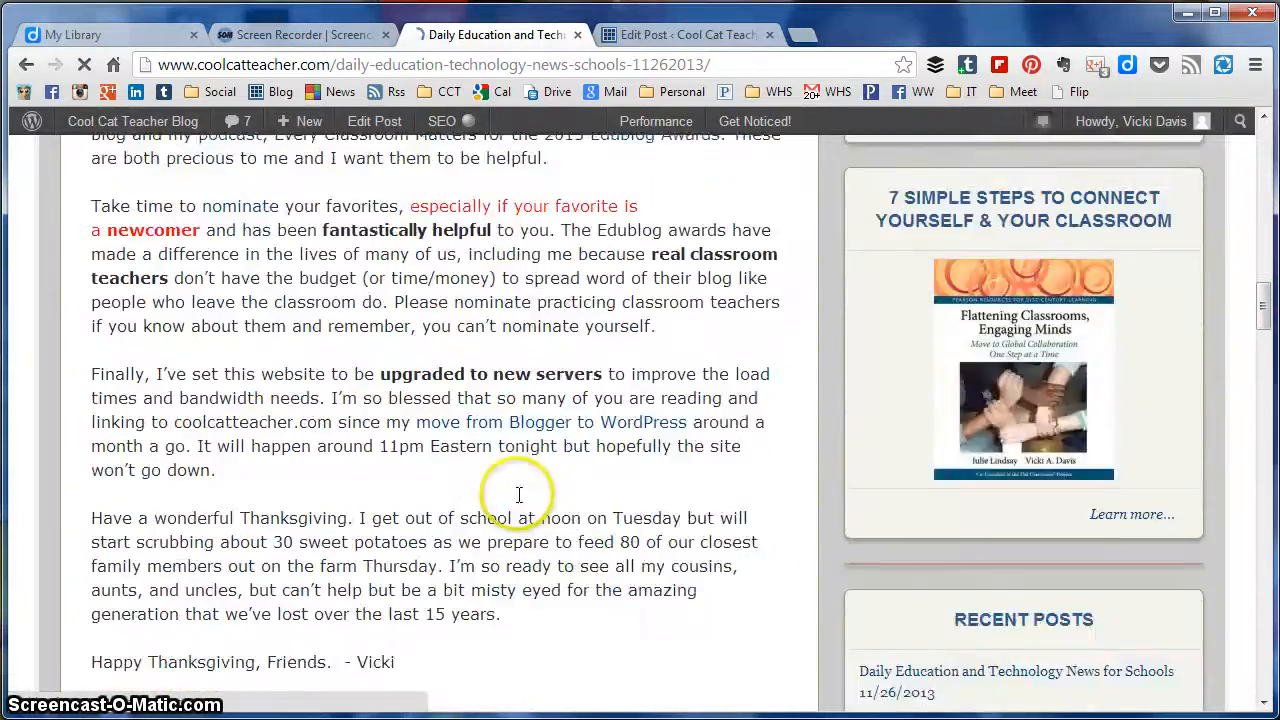
{"action": "scroll", "scroll_direction": "down", "scroll_amount": 3}
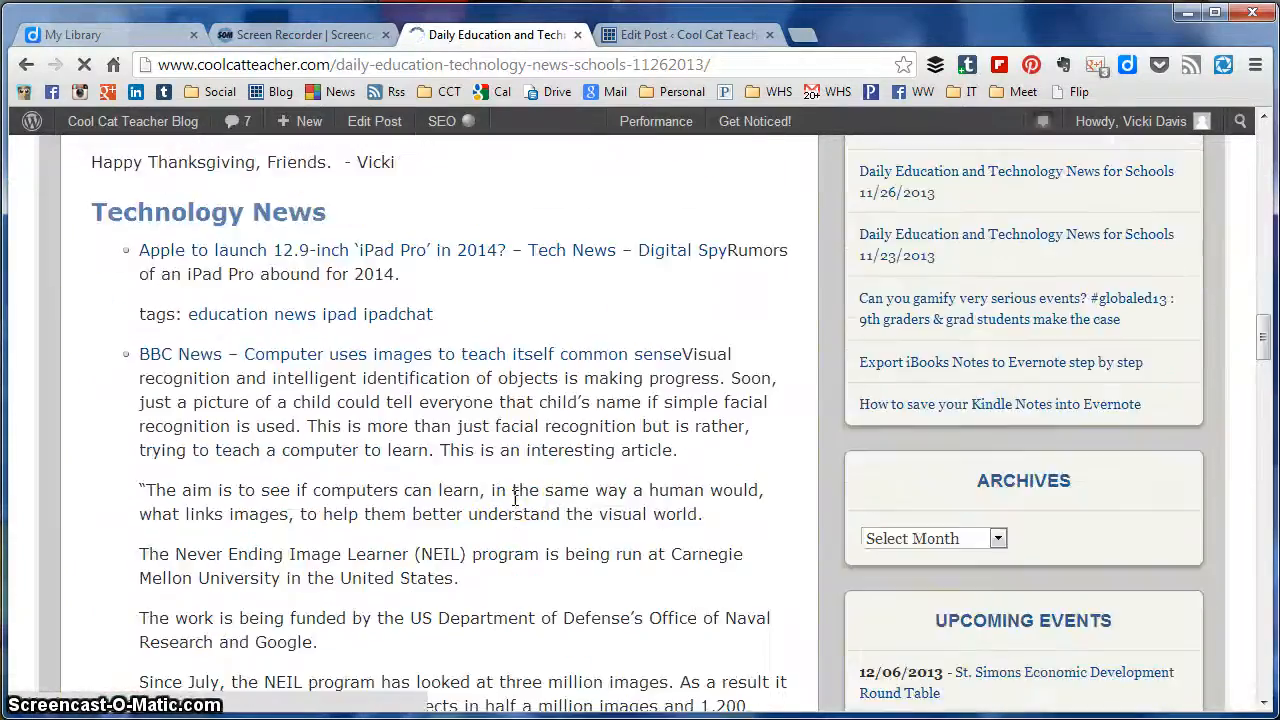
{"action": "scroll", "scroll_direction": "down", "scroll_amount": 3}
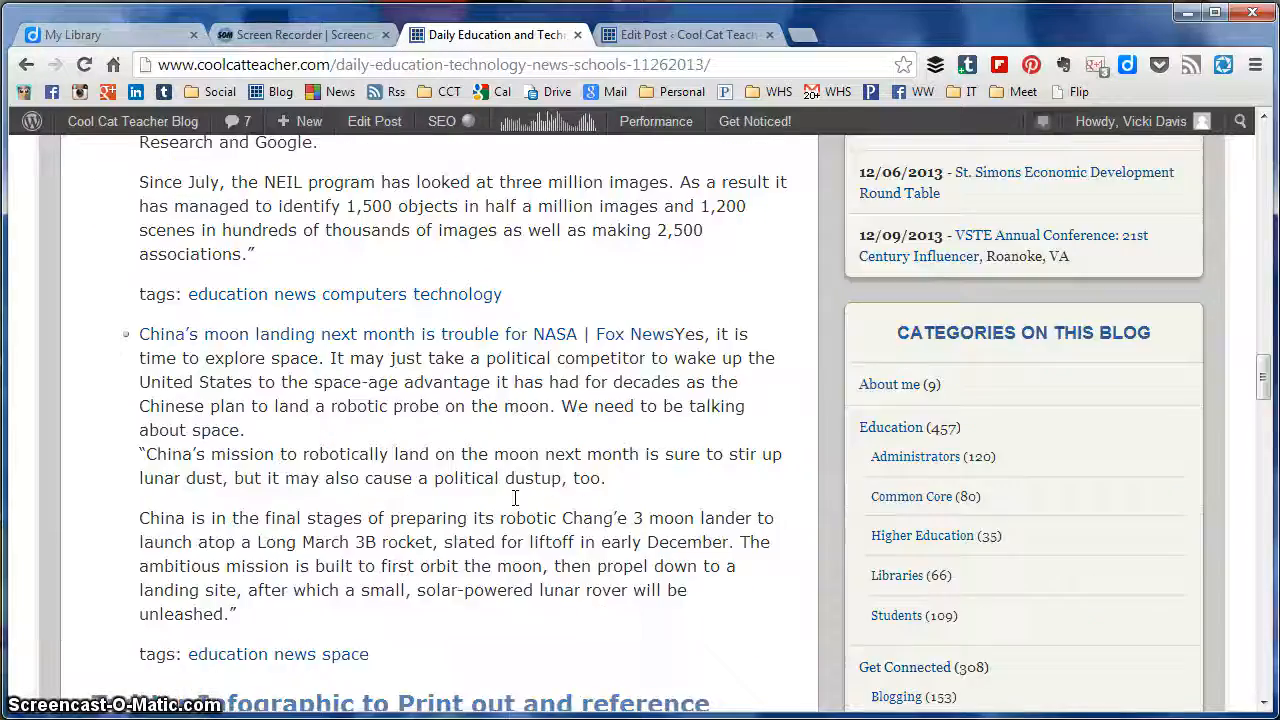
{"action": "scroll", "scroll_direction": "down", "scroll_amount": 3}
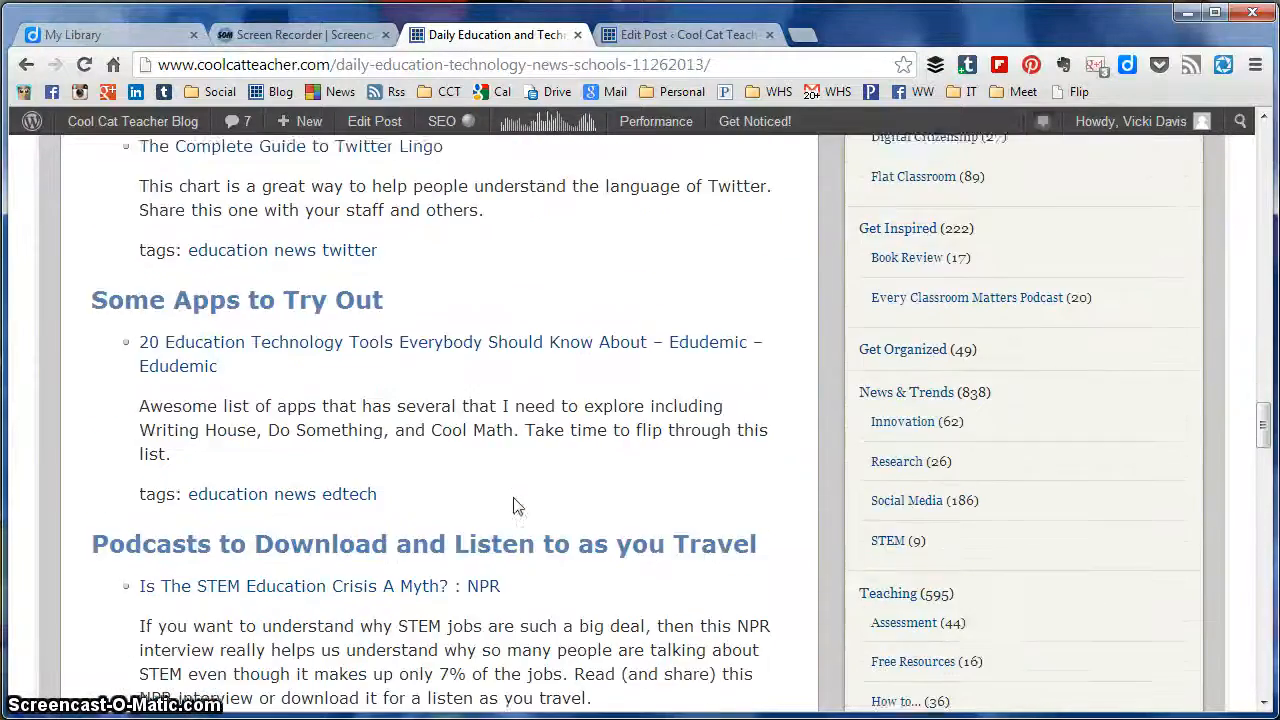
{"action": "left_click", "coordinate": [688, 34]}
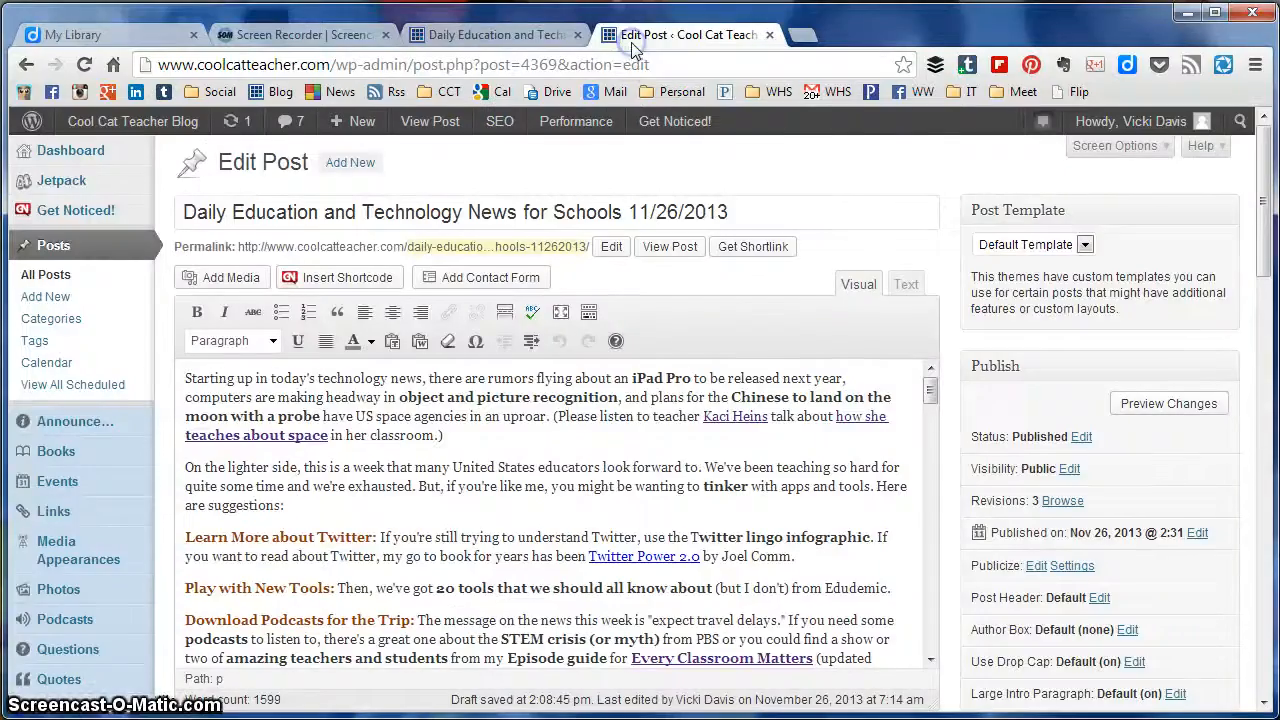
{"action": "scroll", "scroll_direction": "down", "scroll_amount": 3}
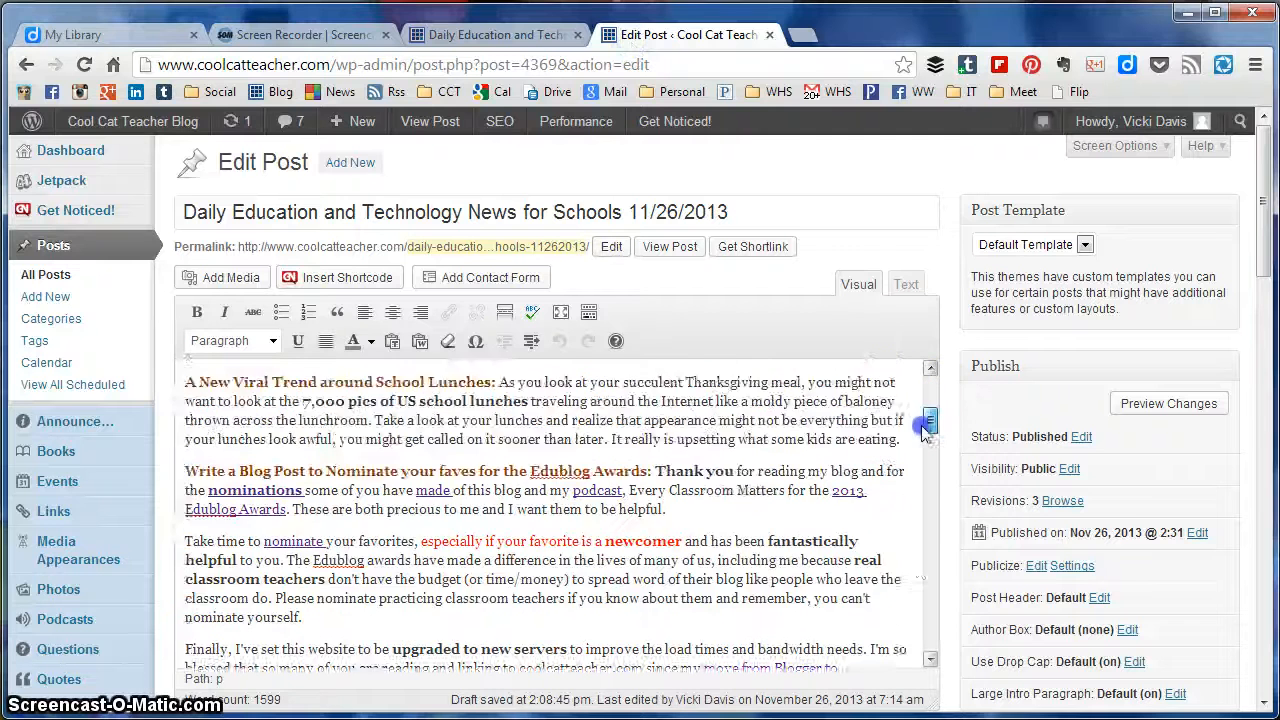
{"action": "scroll", "scroll_direction": "down", "scroll_amount": 3}
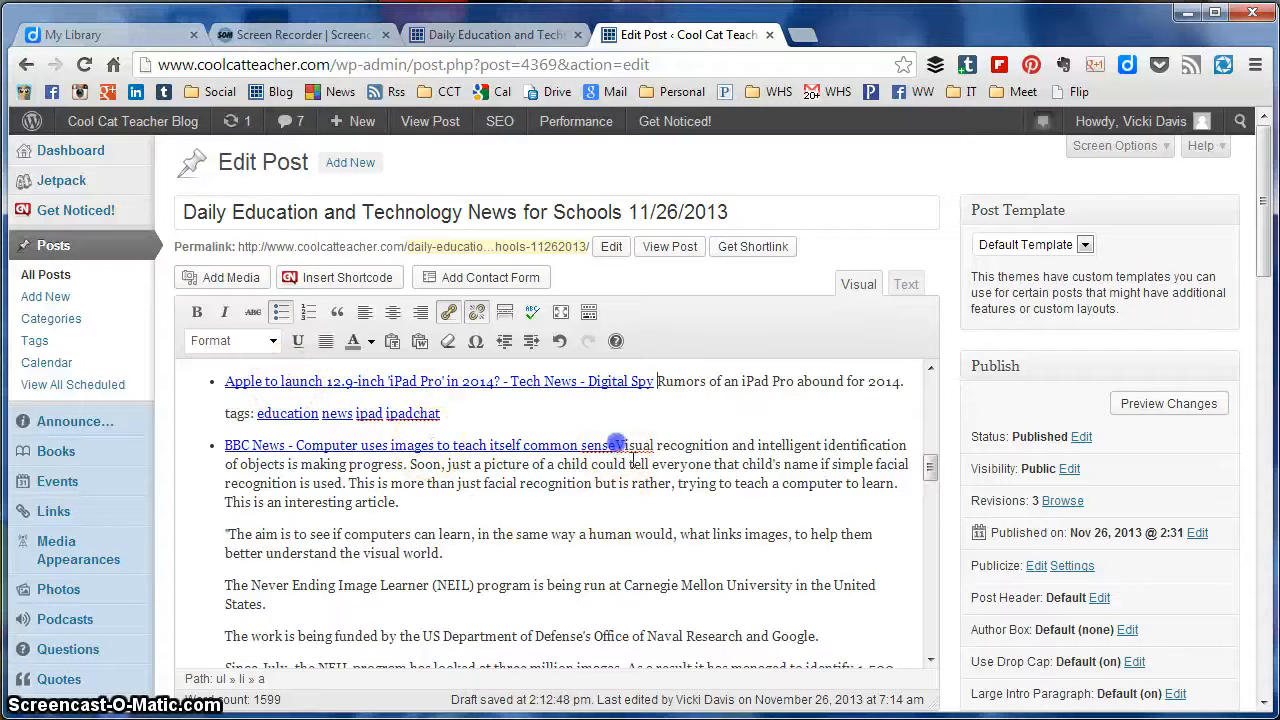
{"action": "scroll", "scroll_direction": "down", "scroll_amount": 3}
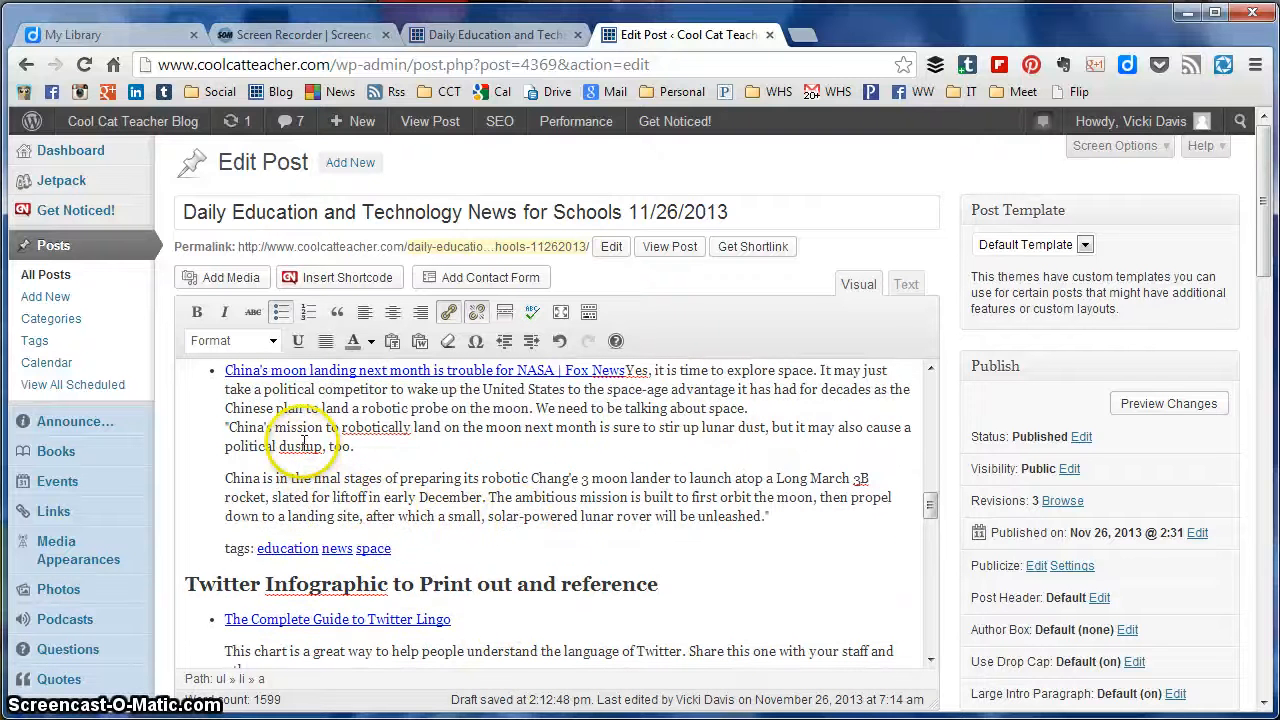
{"action": "right_click", "coordinate": [300, 445]}
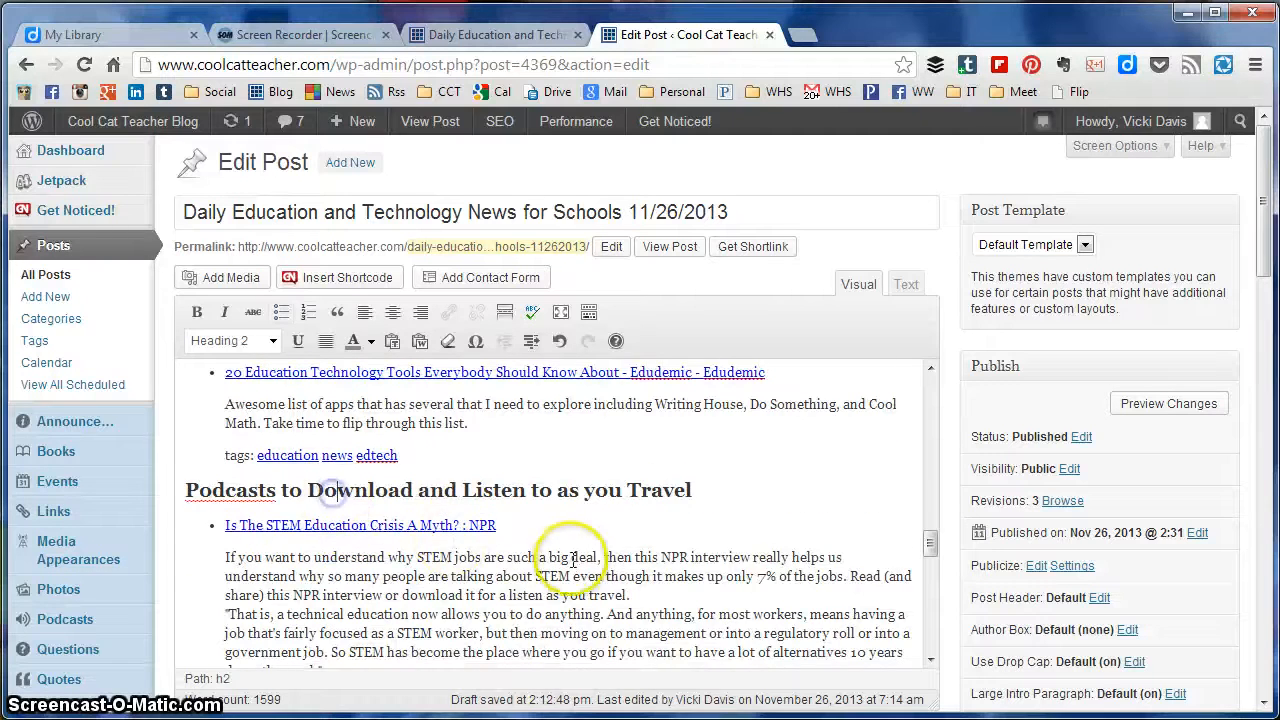
{"action": "scroll", "scroll_direction": "down", "scroll_amount": 3}
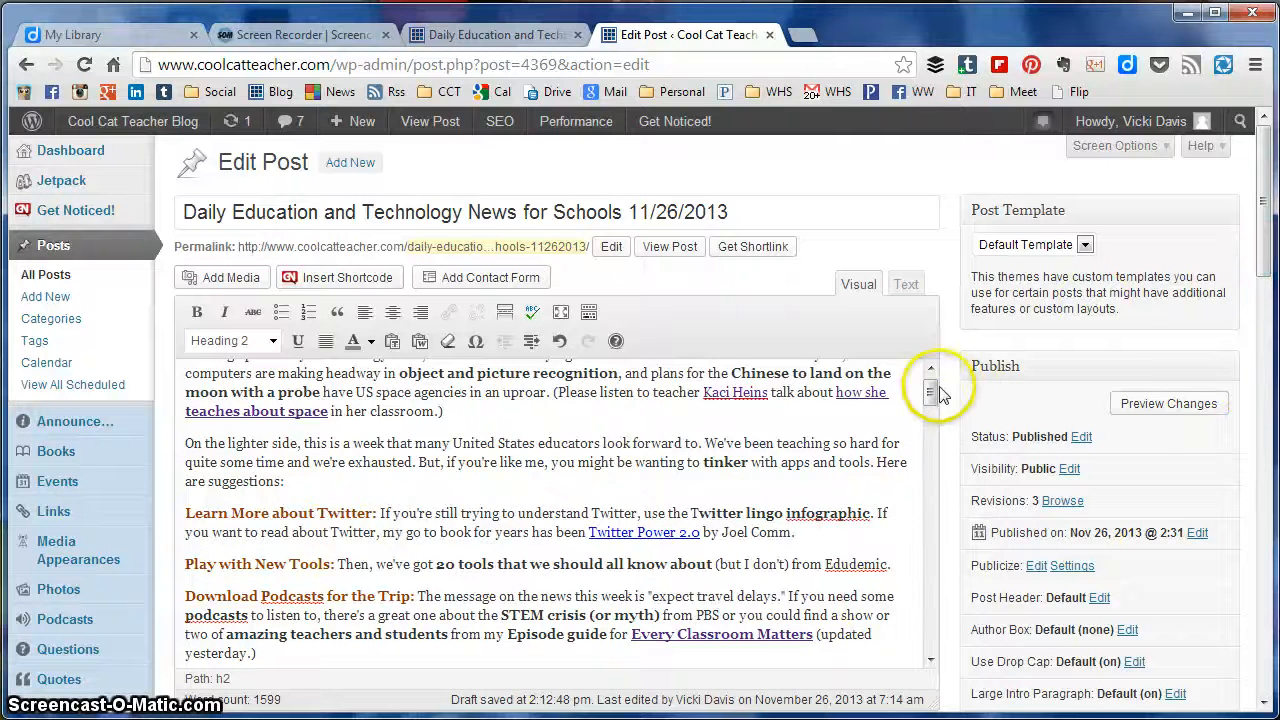
Save the 11/26/2013 daily news post with Update in the Publish box
{"action": "scroll", "scroll_direction": "down", "scroll_amount": 3}
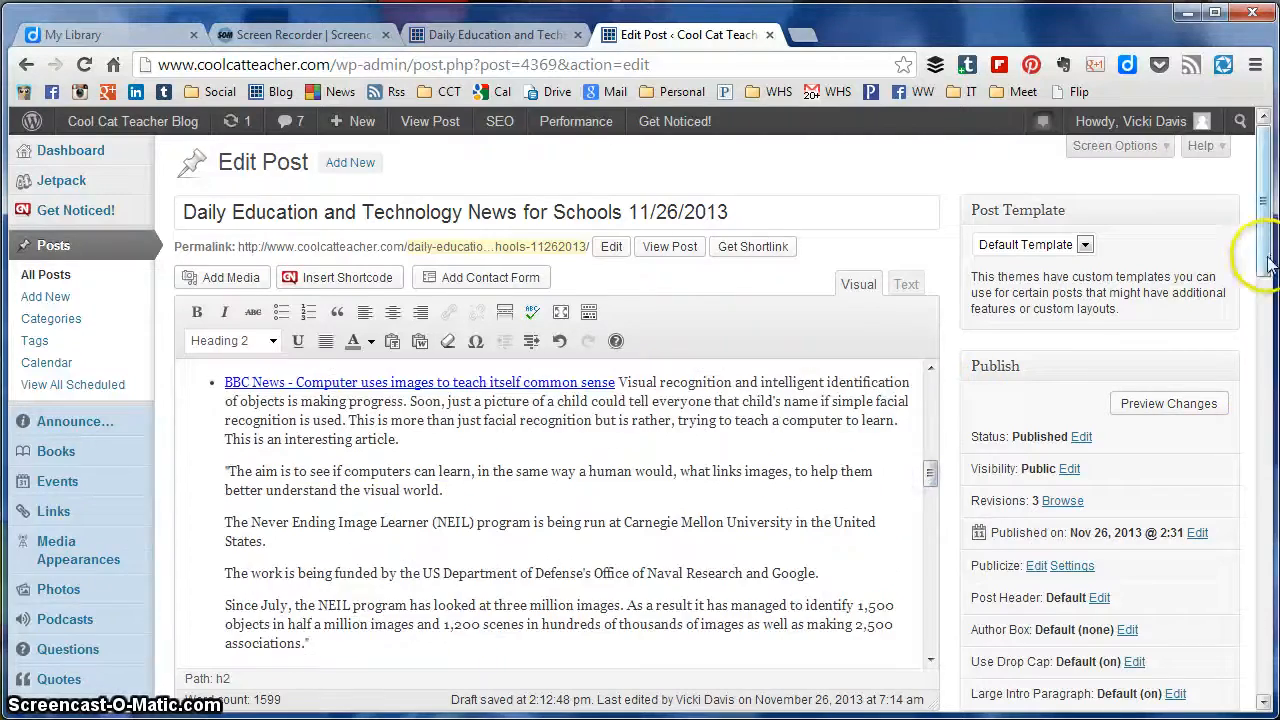
{"action": "scroll", "scroll_direction": "down", "scroll_amount": 3}
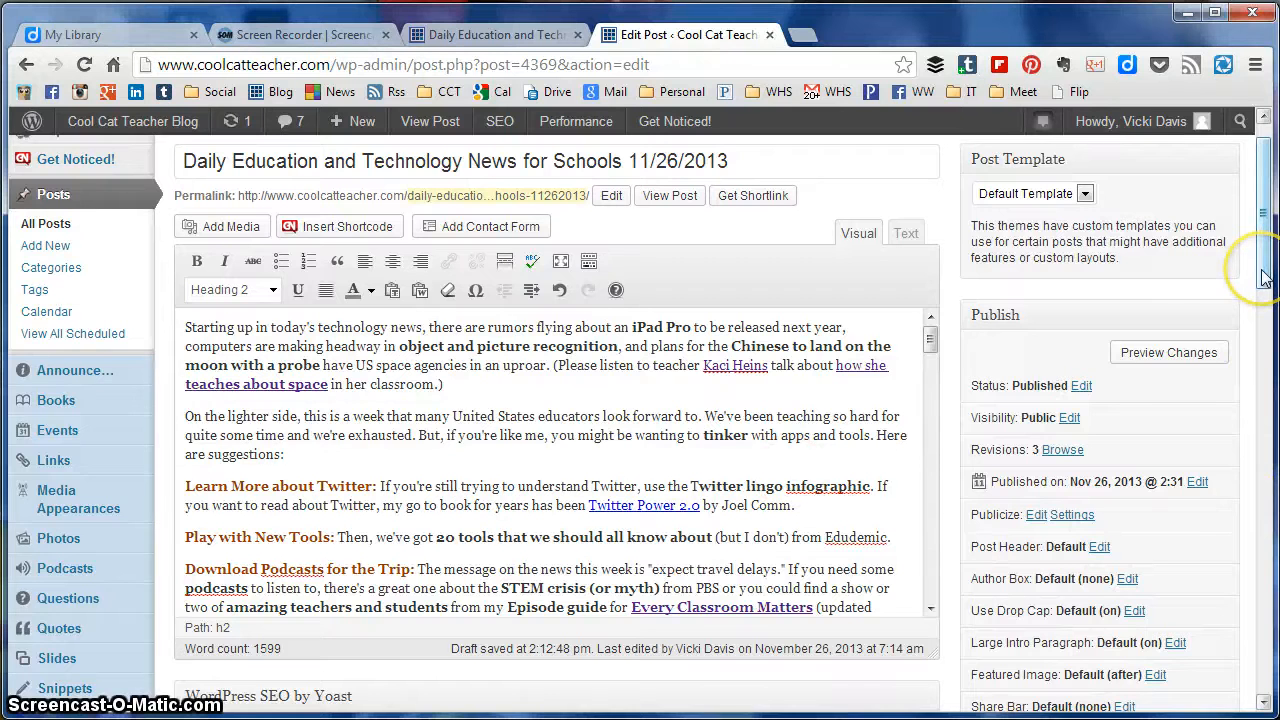
{"action": "scroll", "scroll_direction": "down", "scroll_amount": 3}
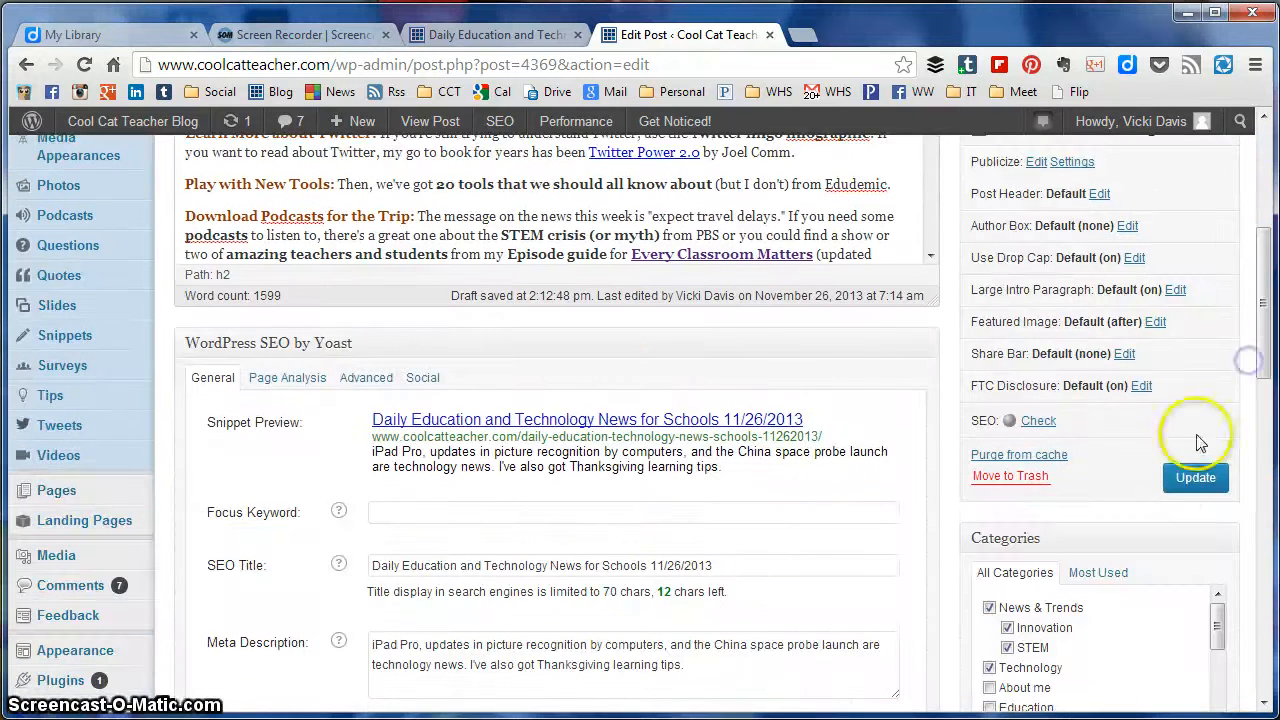
{"action": "left_click", "coordinate": [1195, 477]}
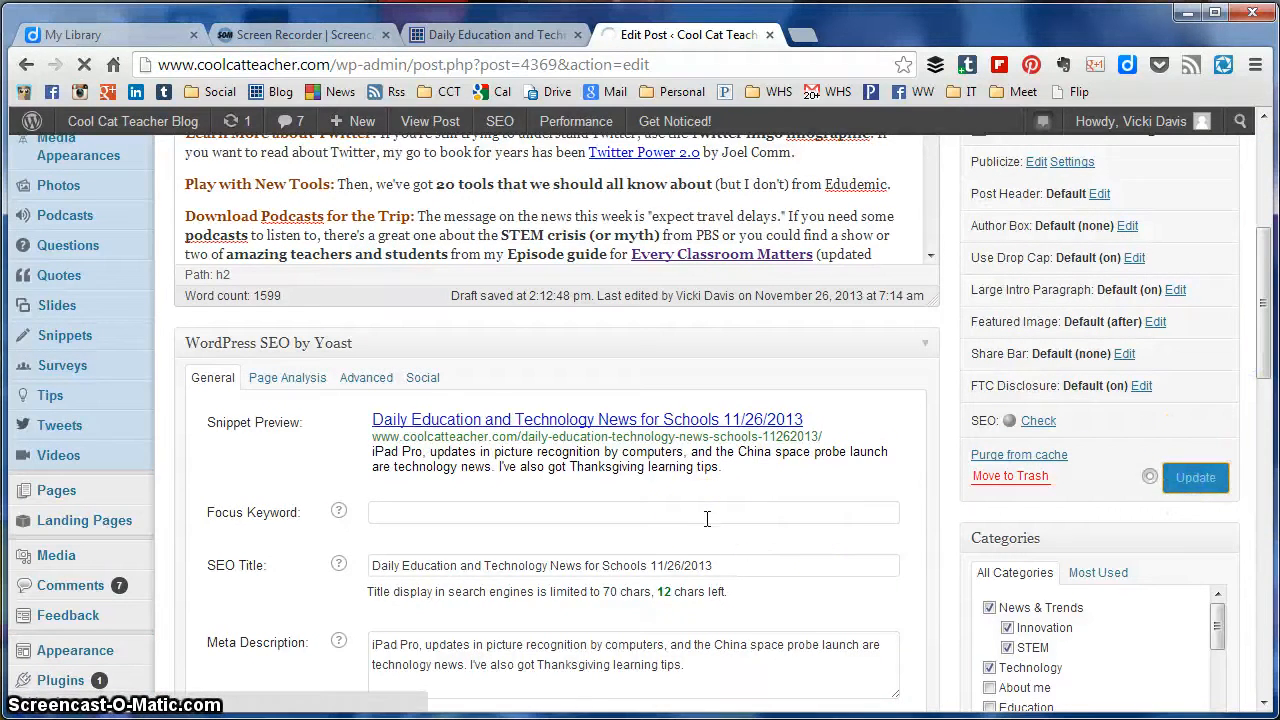